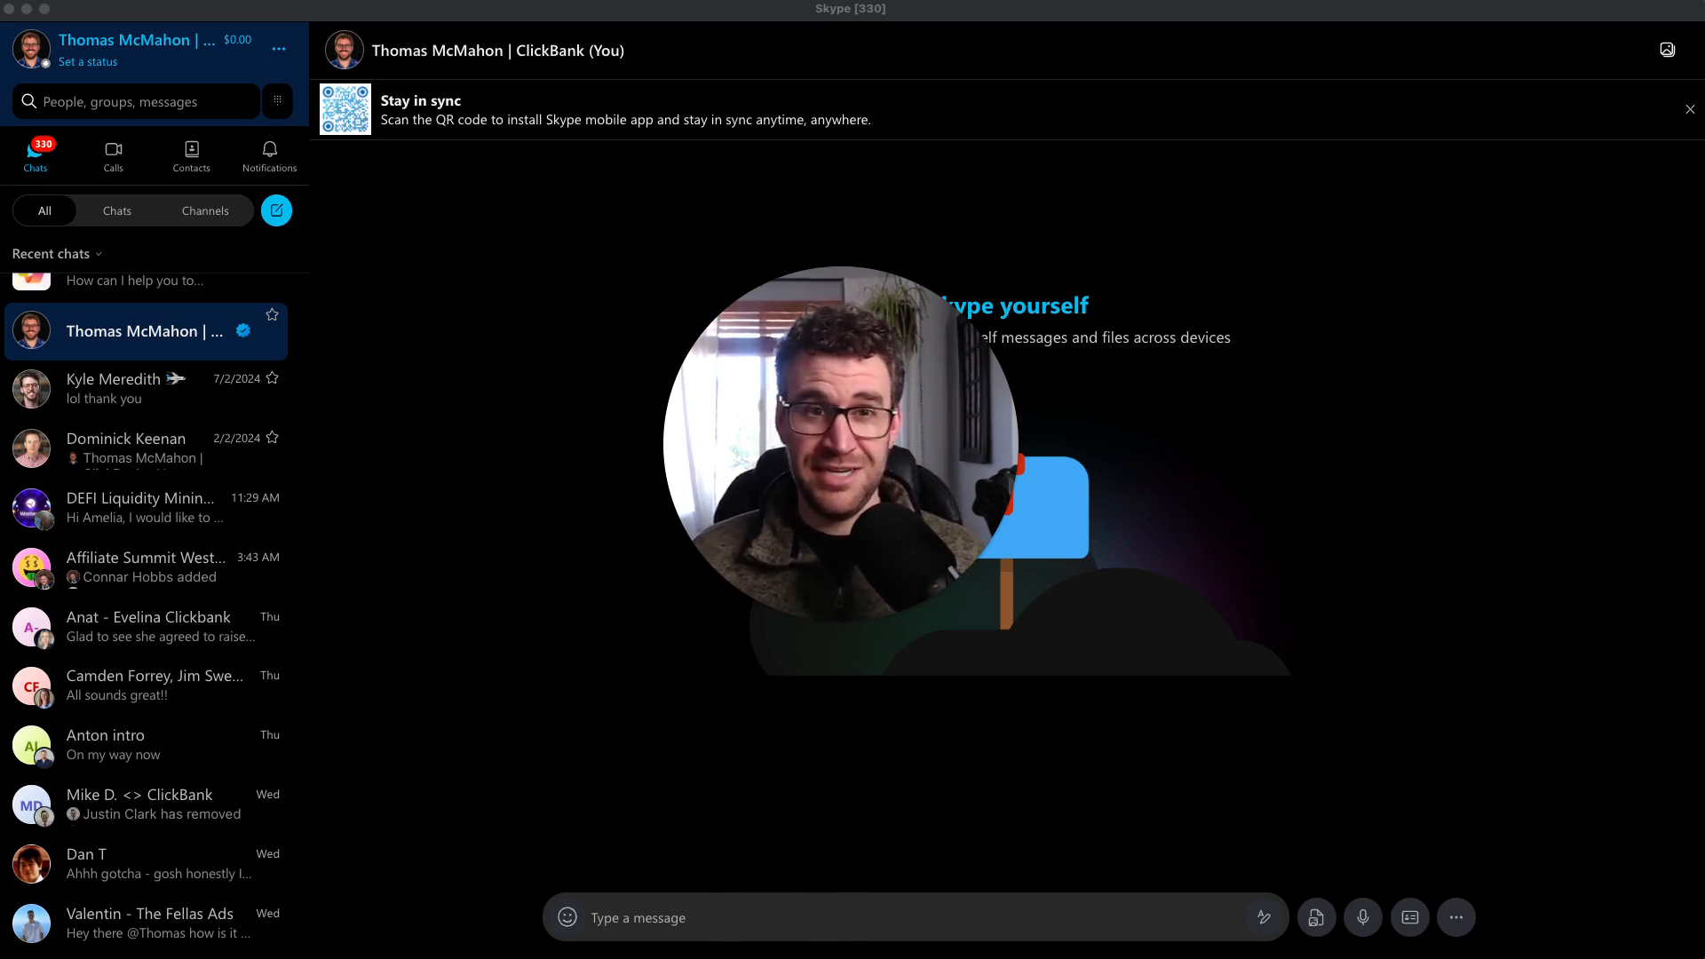
pyautogui.moveTo(328, 547)
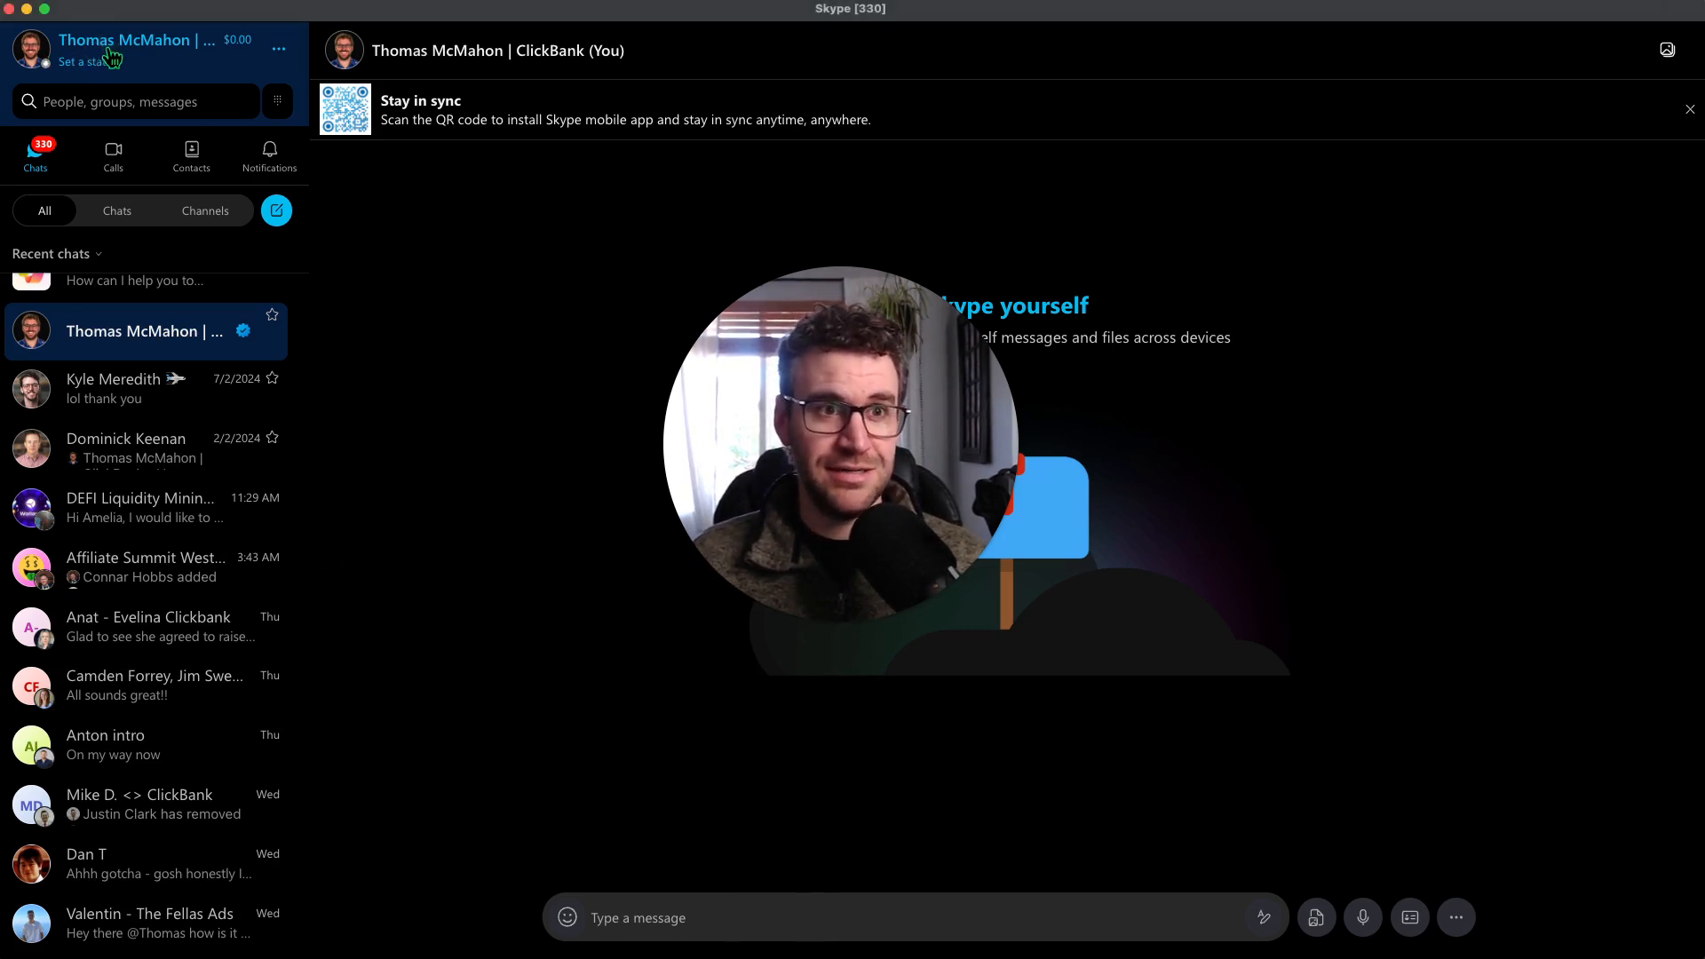
# - From the Skype profile menu reach skype.com and choose My account under the signed-in name
pyautogui.click(135, 40)
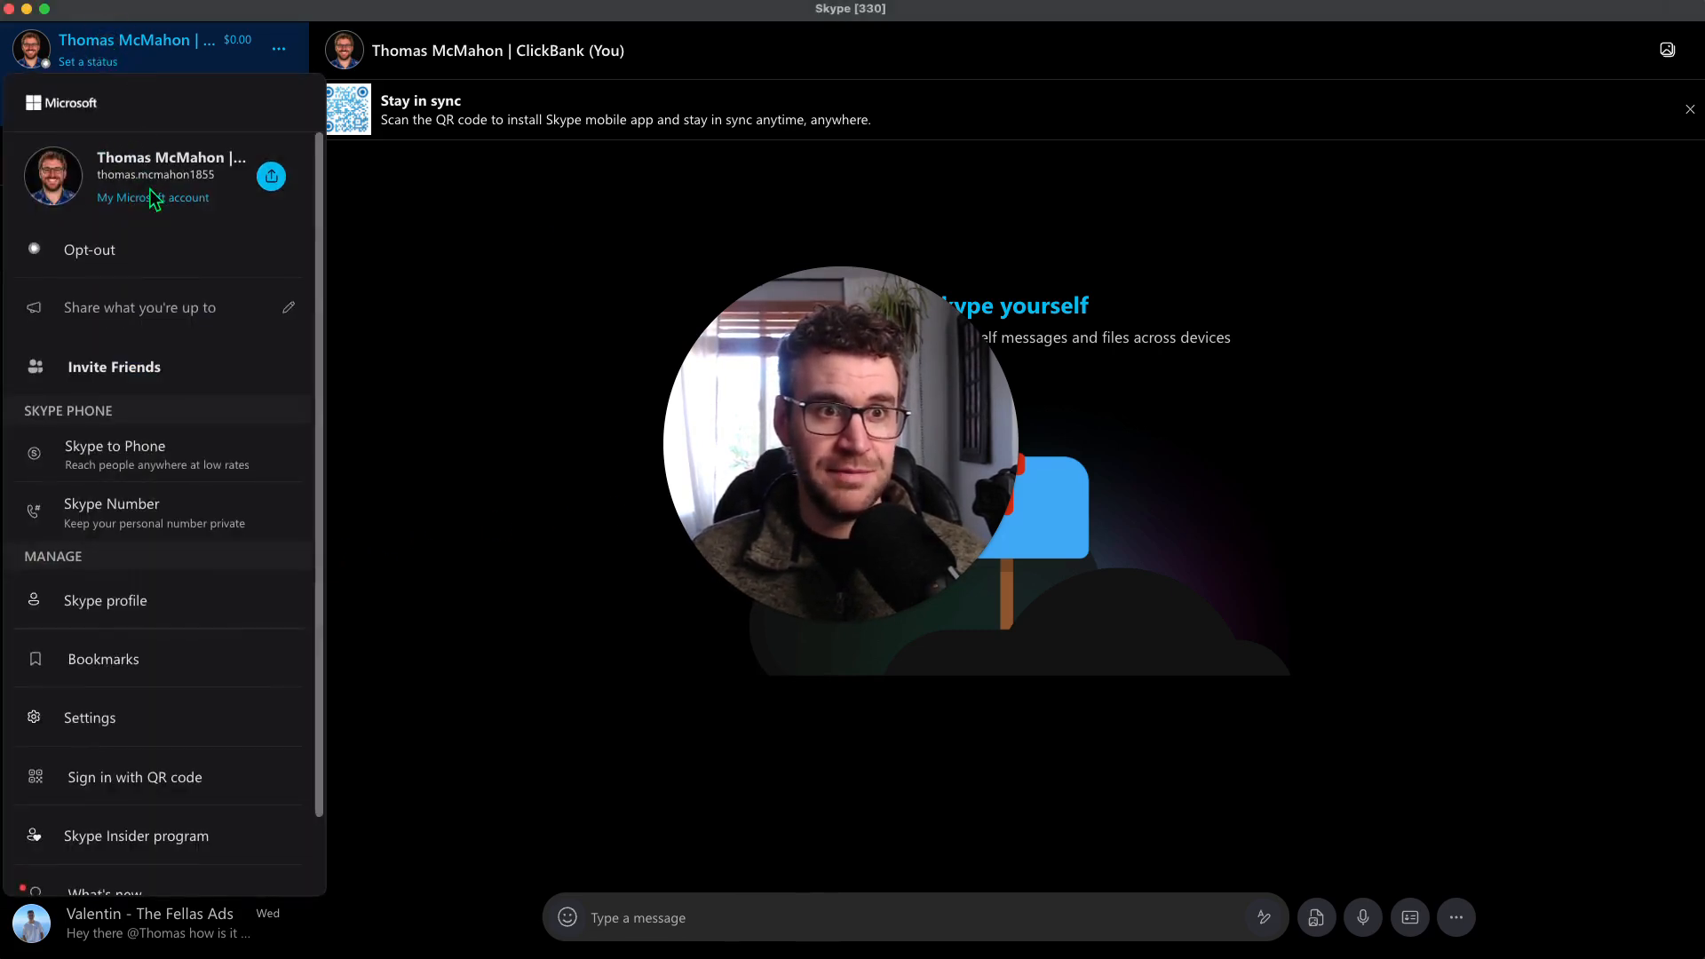
pyautogui.moveTo(174, 625)
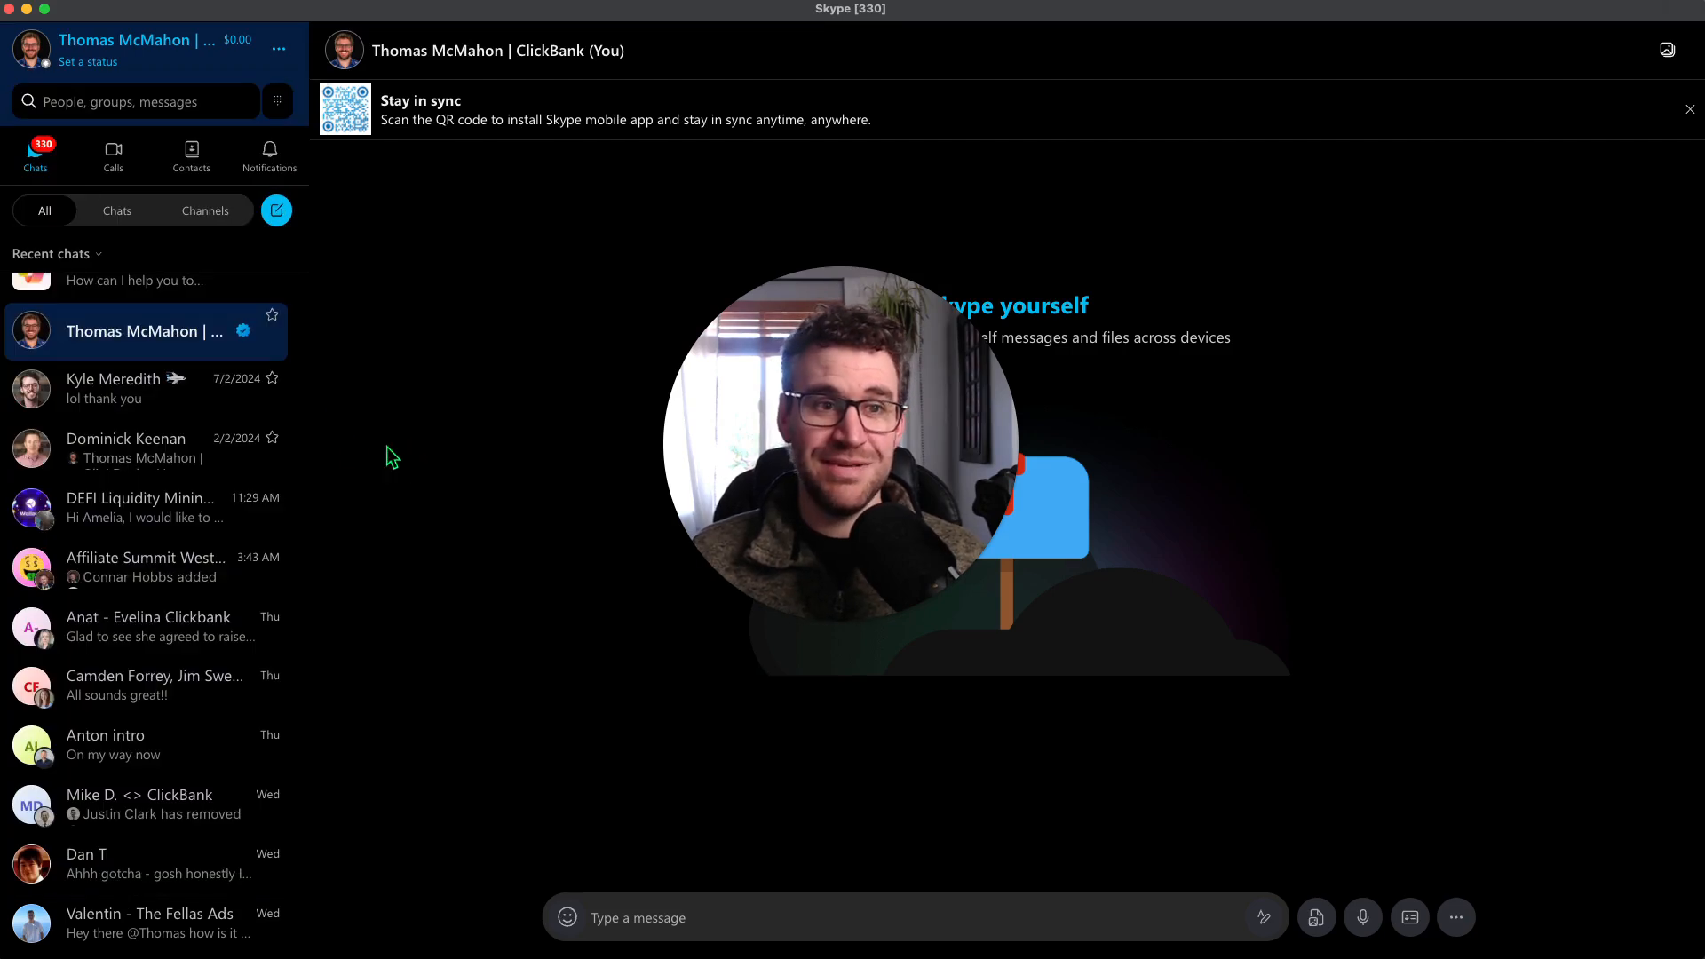
pyautogui.moveTo(344, 446)
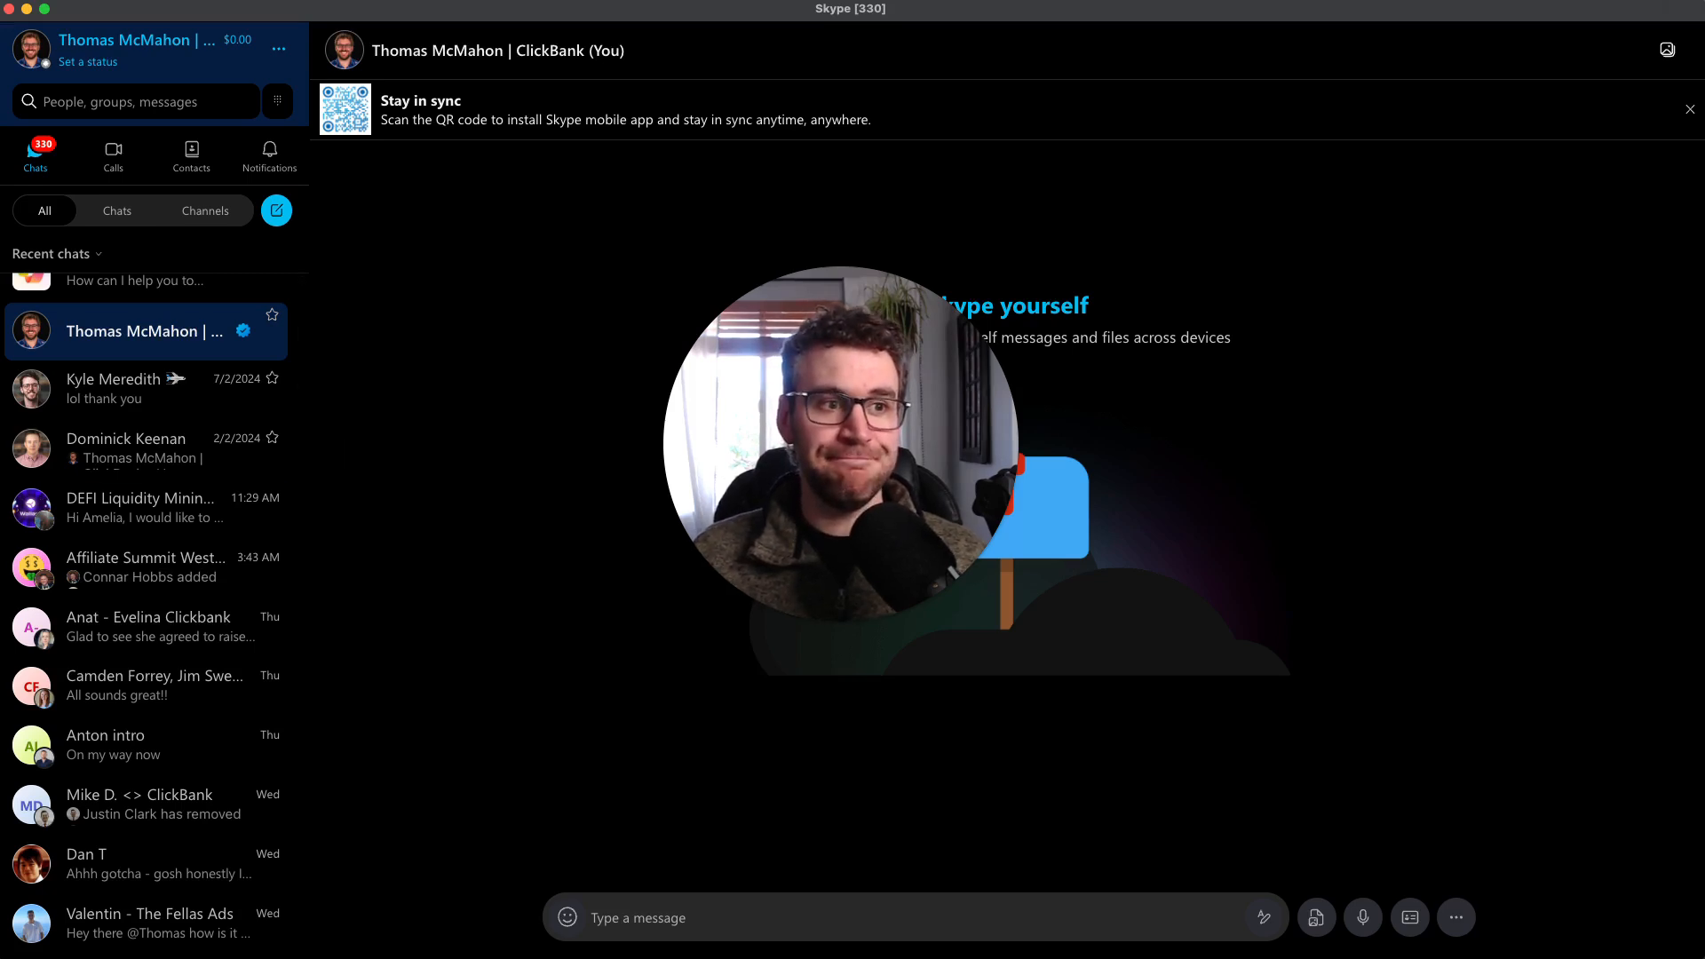
pyautogui.moveTo(610, 318)
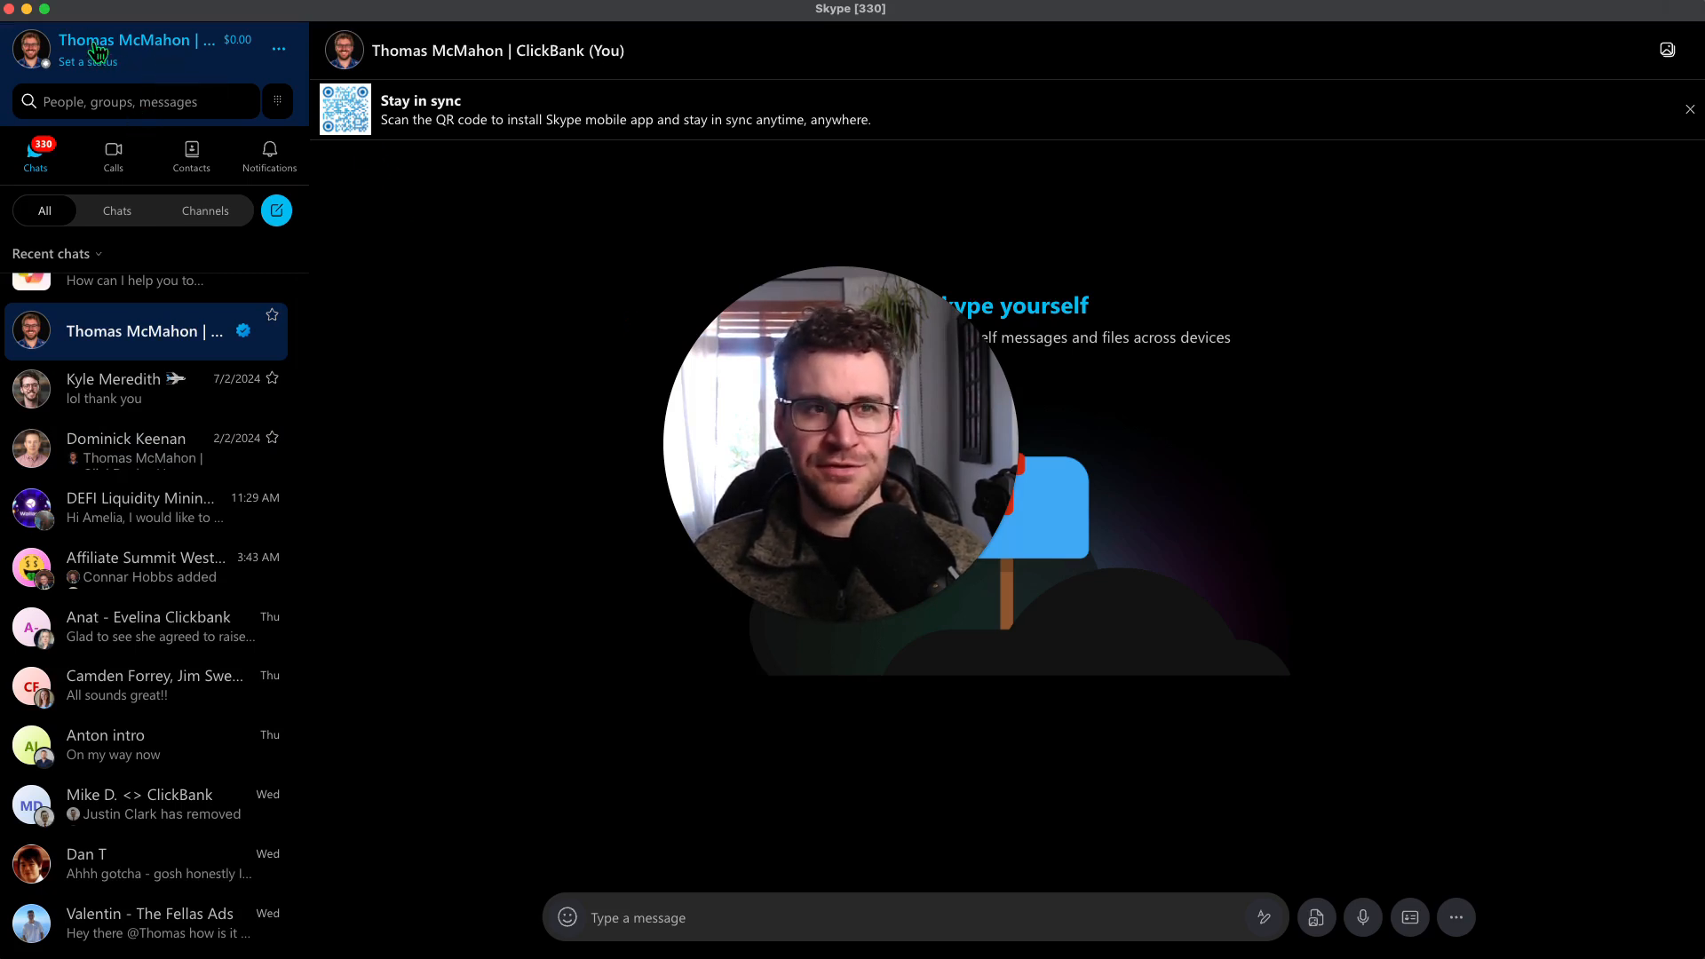
pyautogui.click(123, 39)
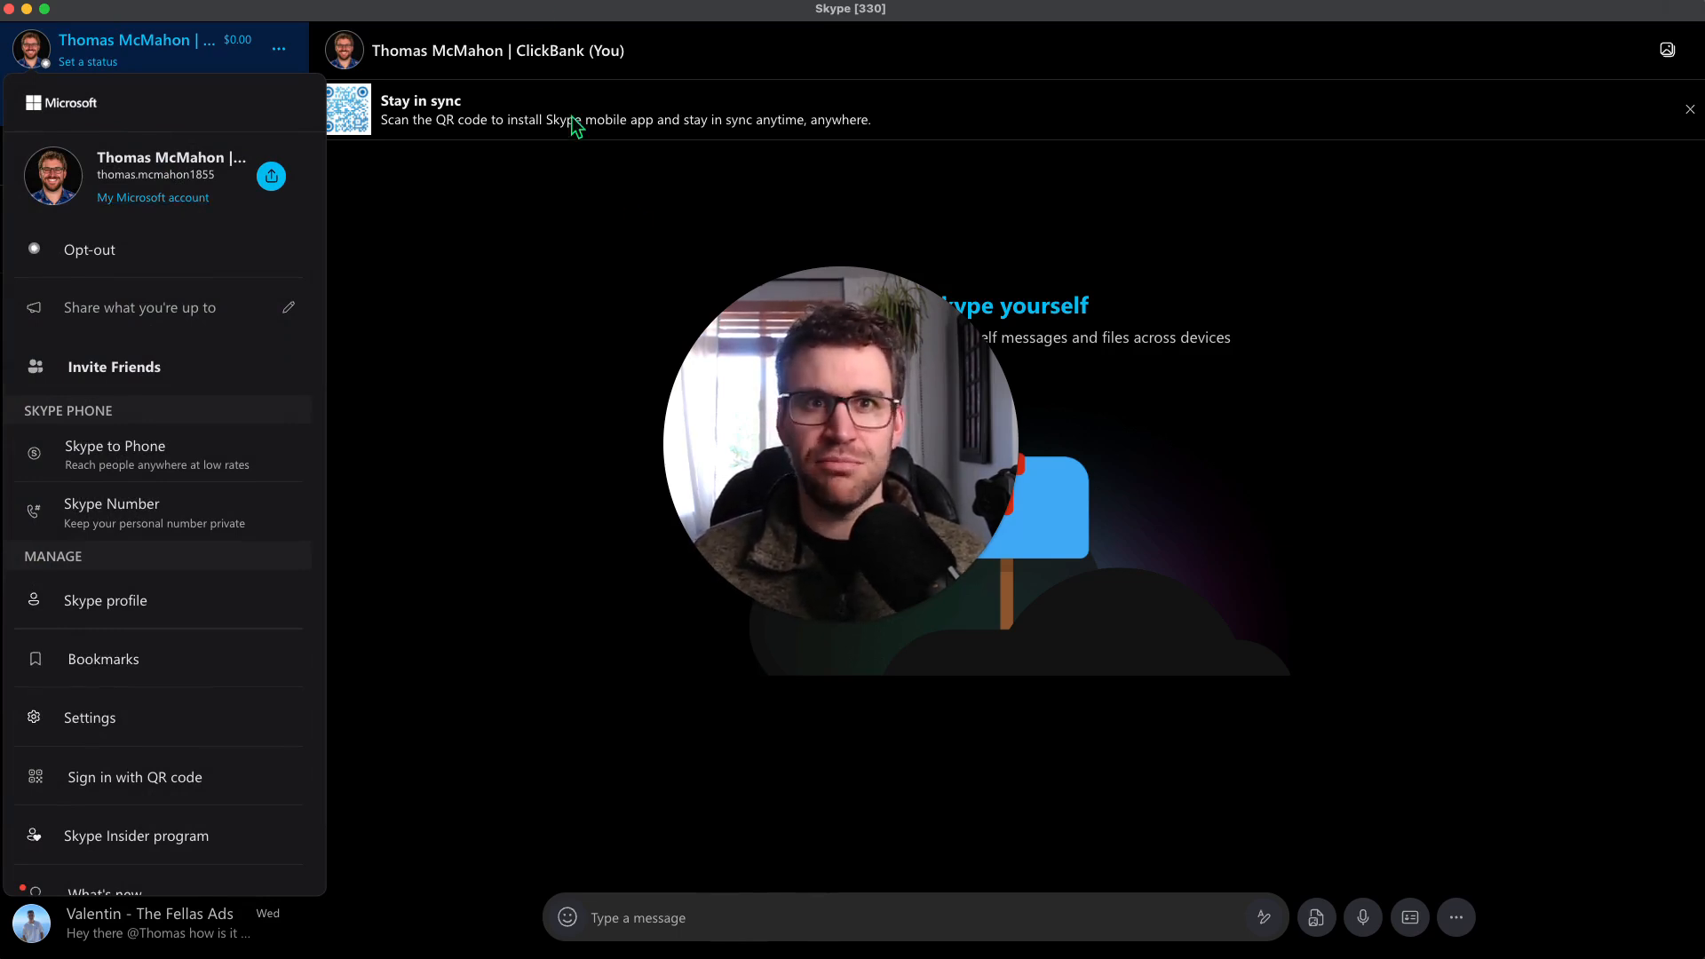
pyautogui.moveTo(461, 295)
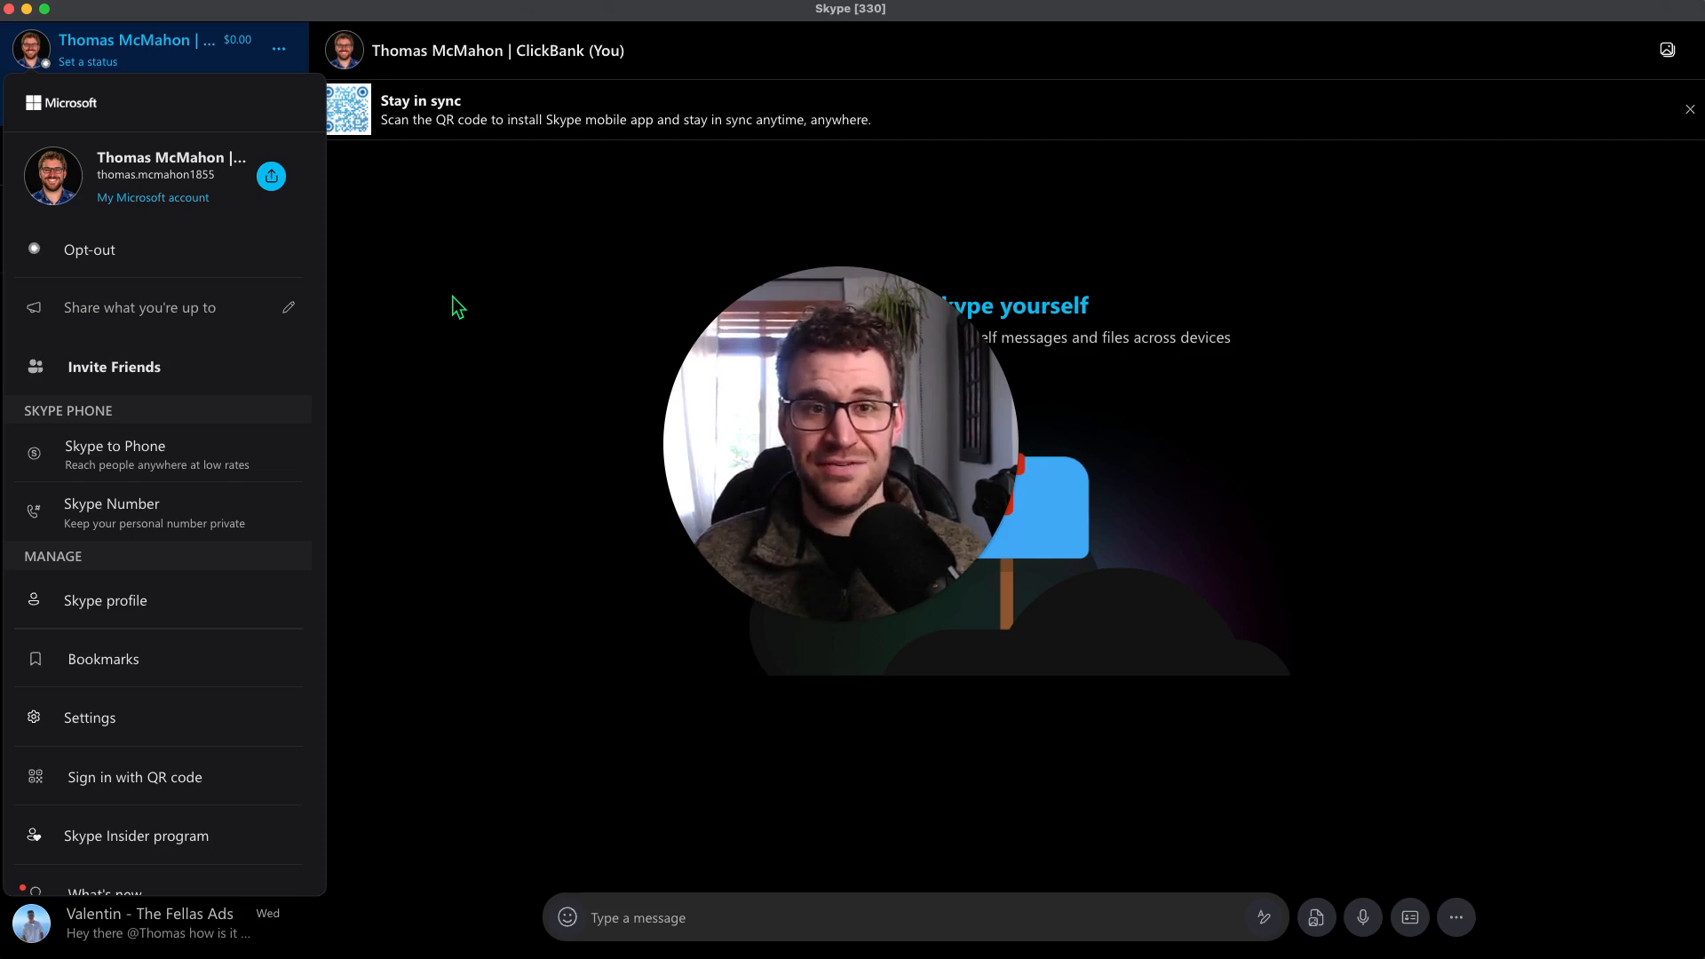
pyautogui.moveTo(498, 233)
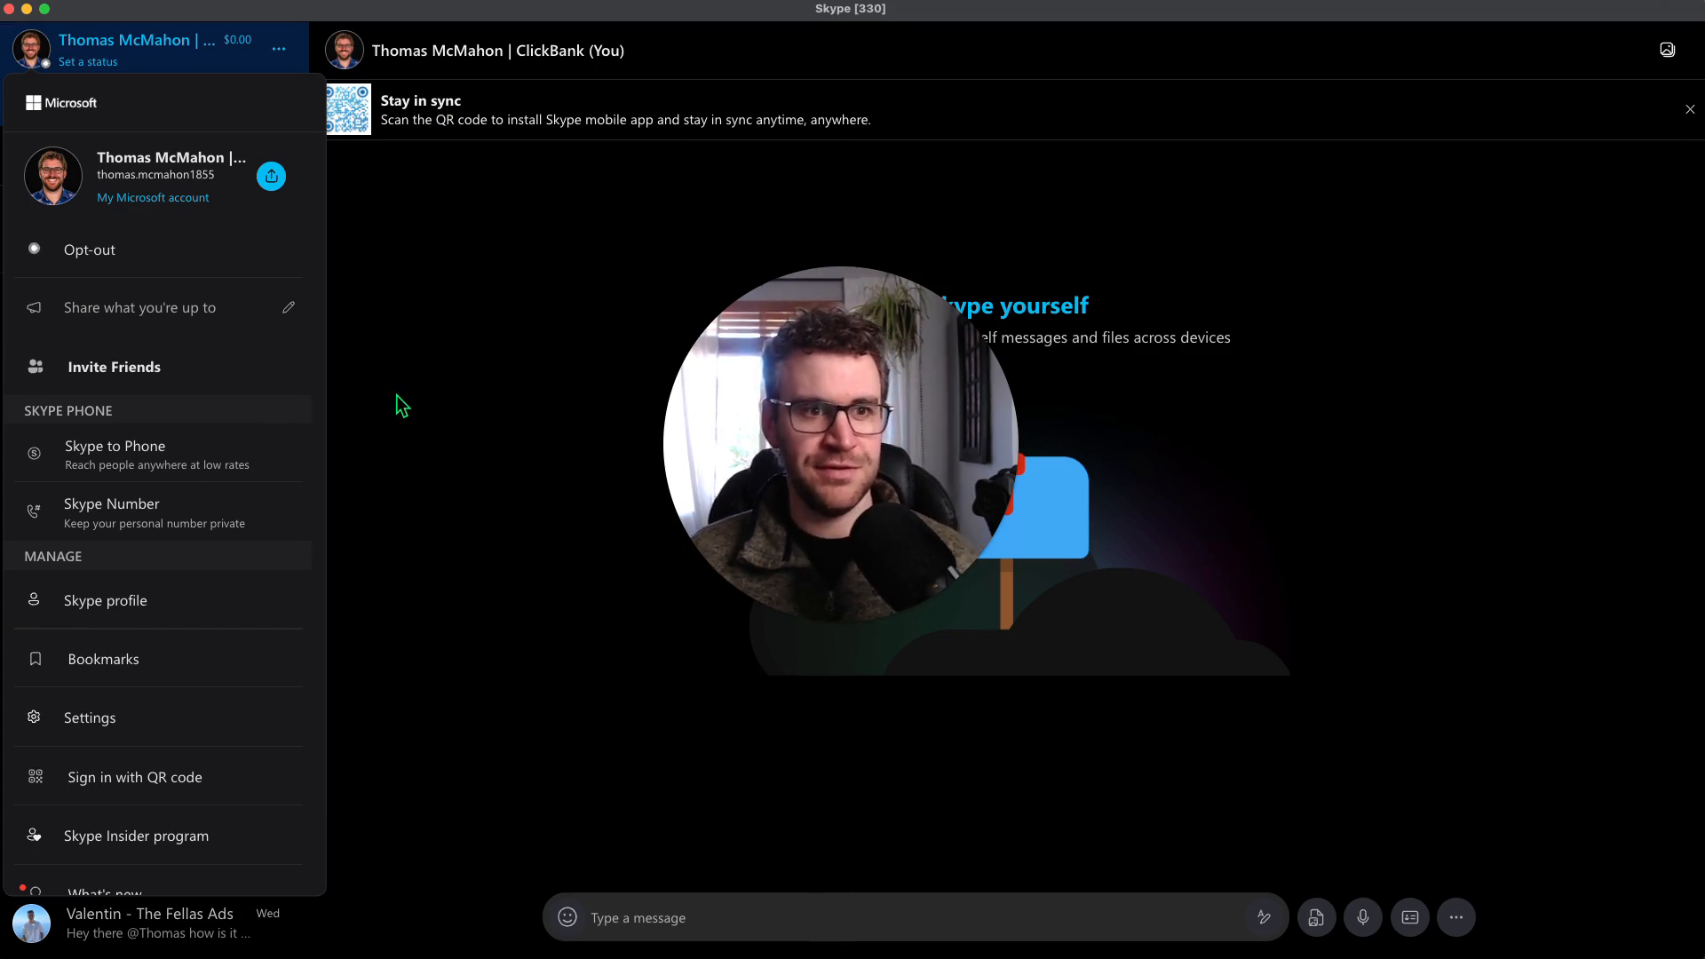
pyautogui.moveTo(495, 333)
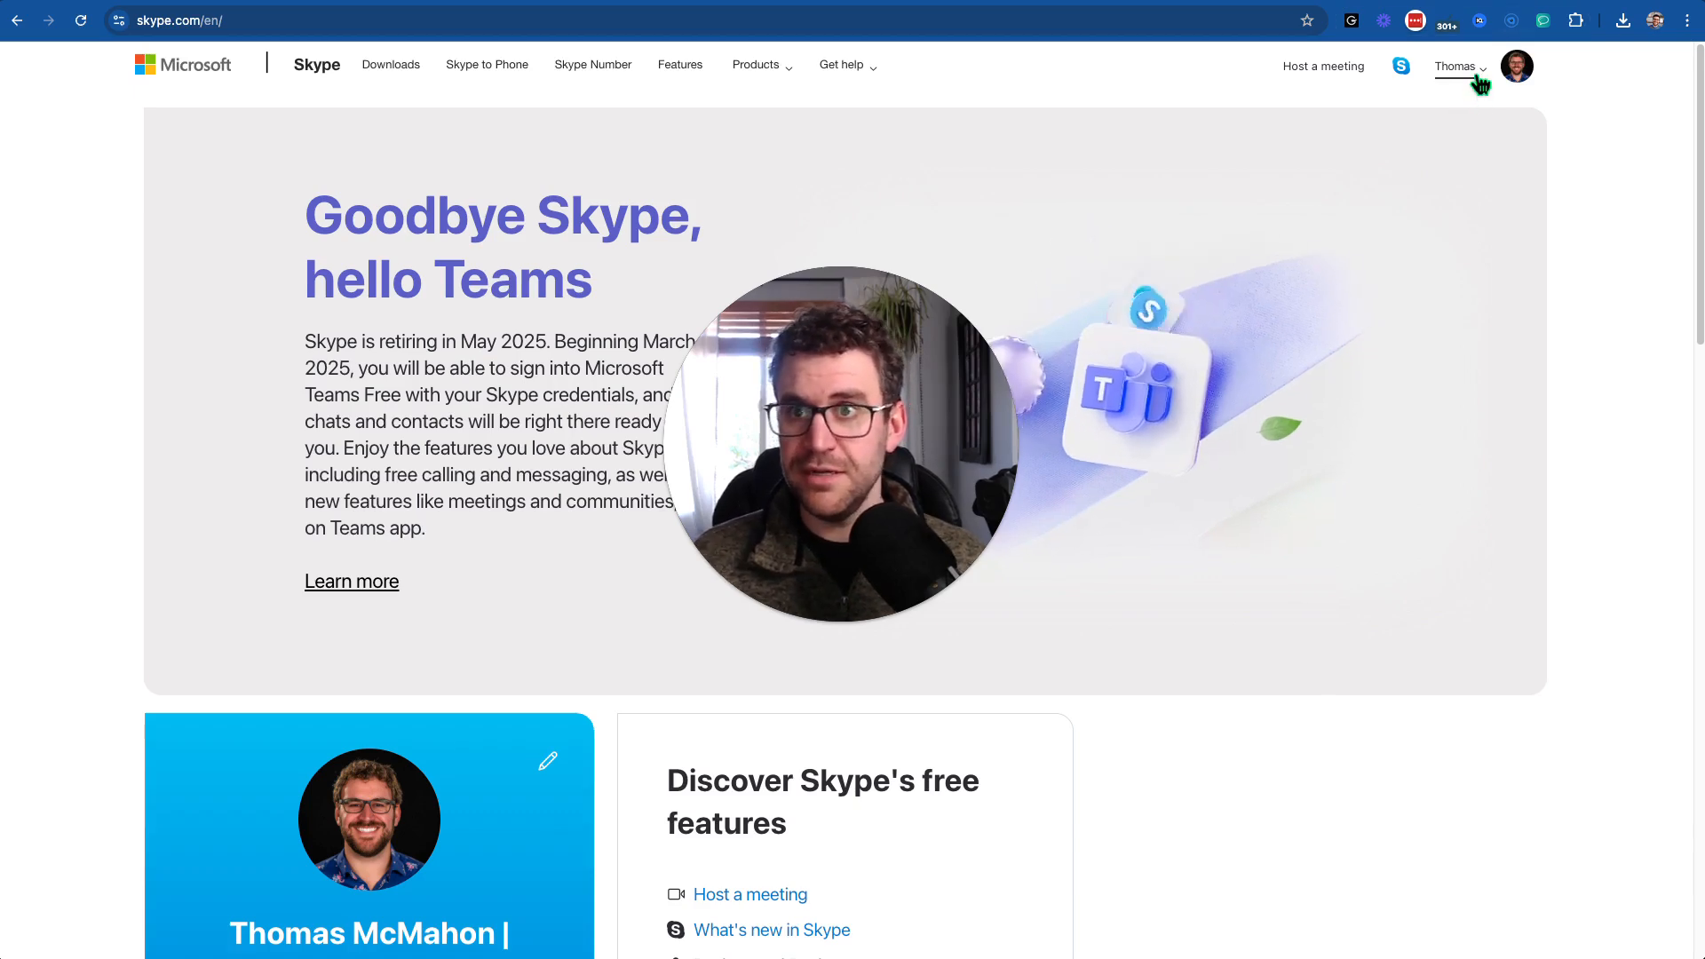
pyautogui.click(1457, 67)
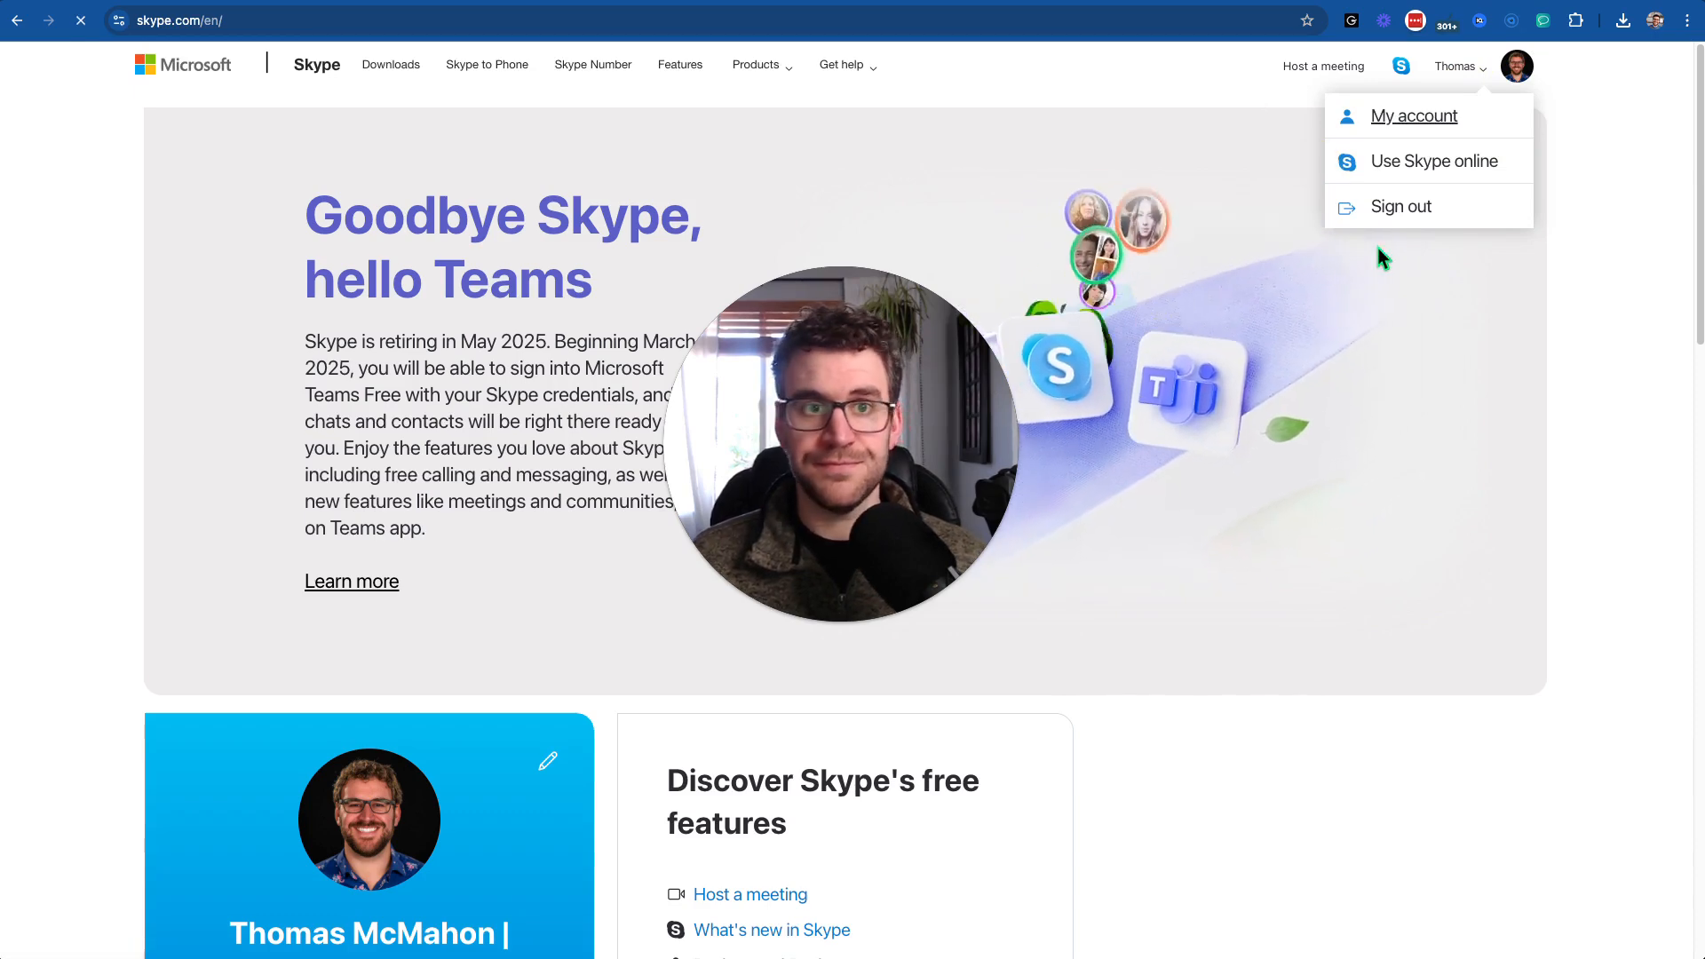
pyautogui.click(1413, 115)
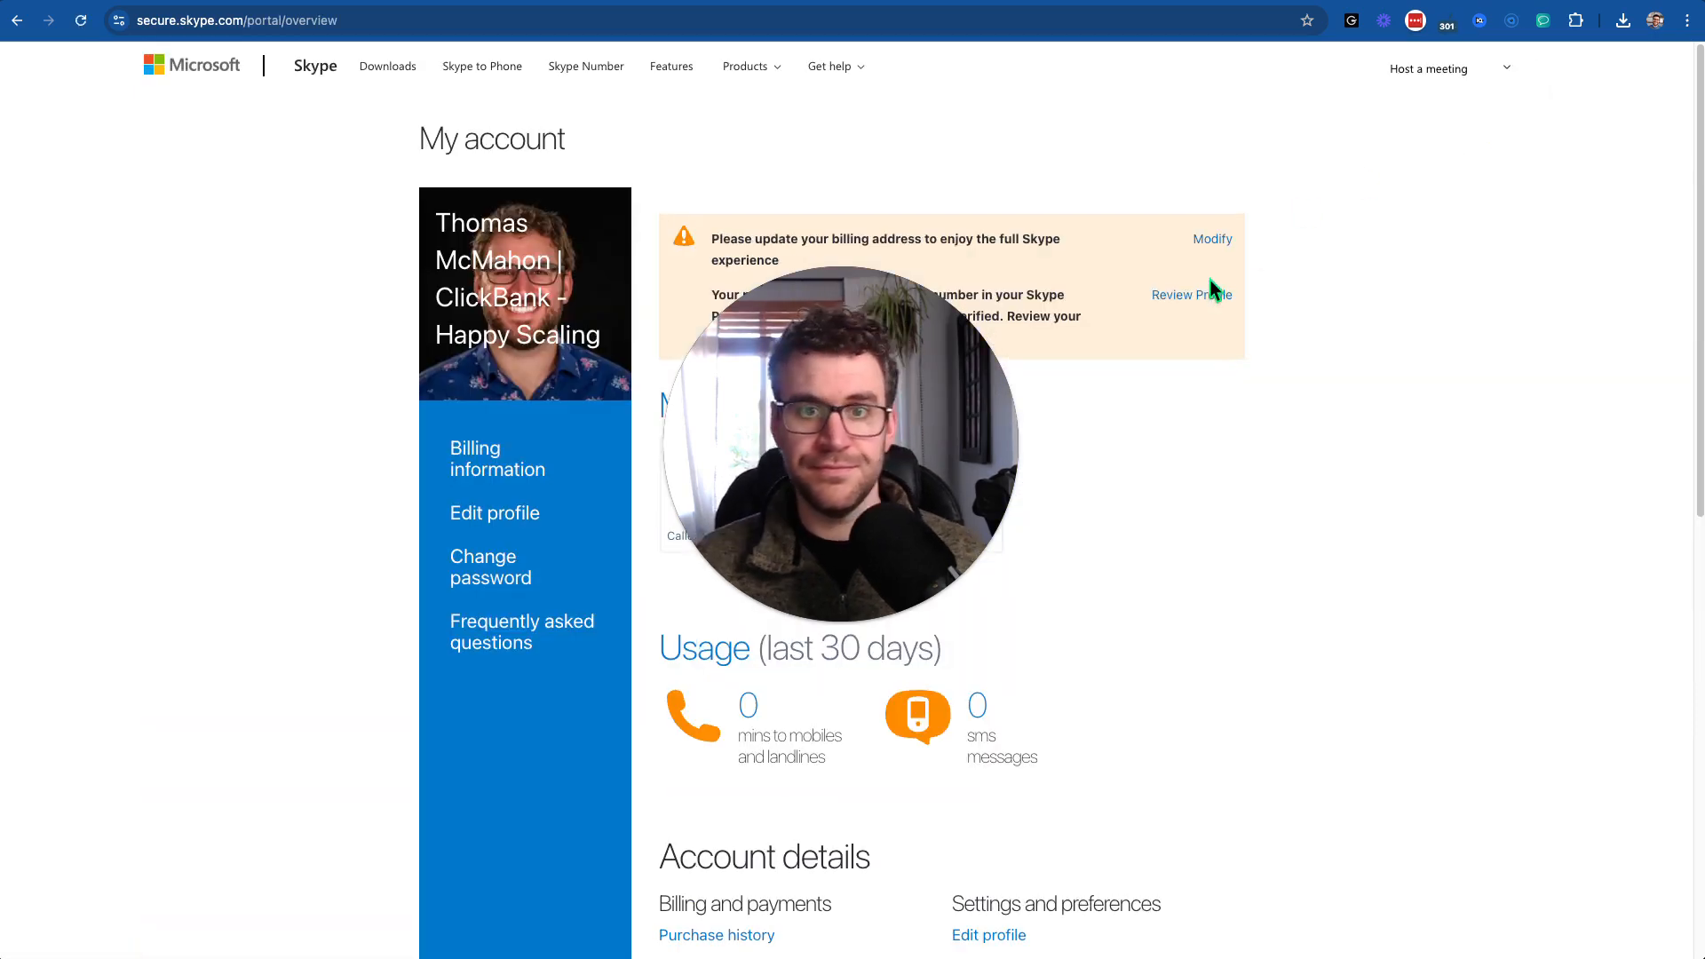
# - Export contacts as CSV from Account details and open the downloaded contacts (2).csv
pyautogui.scroll(-3)
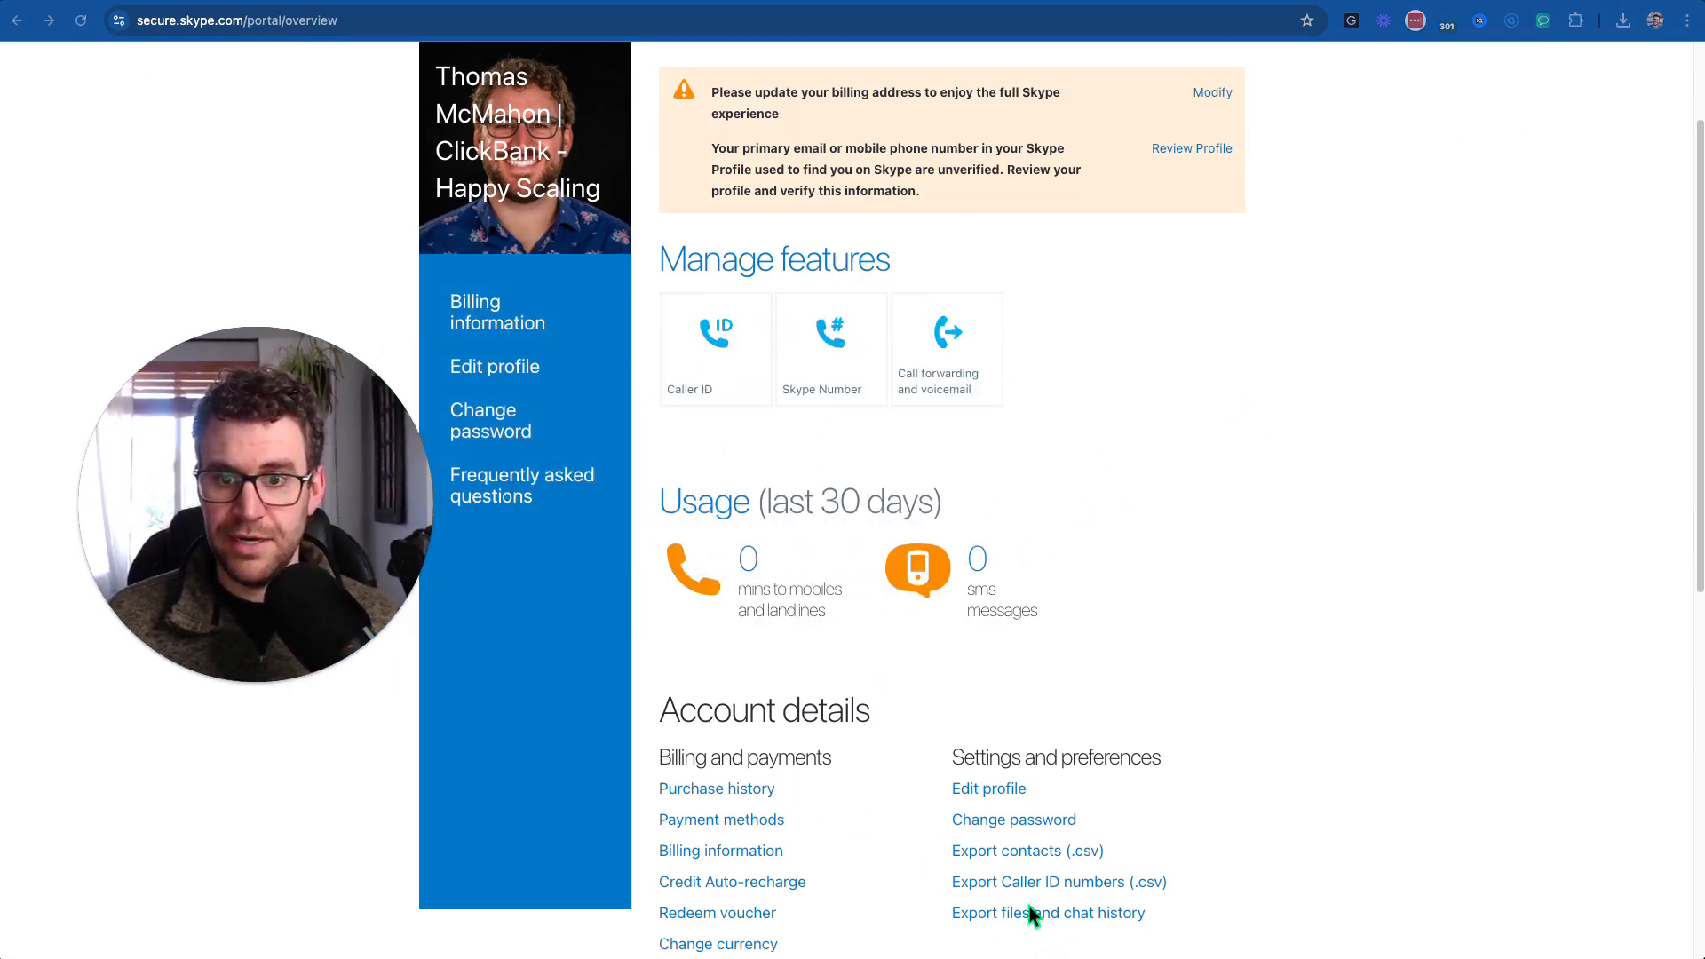
pyautogui.scroll(-3)
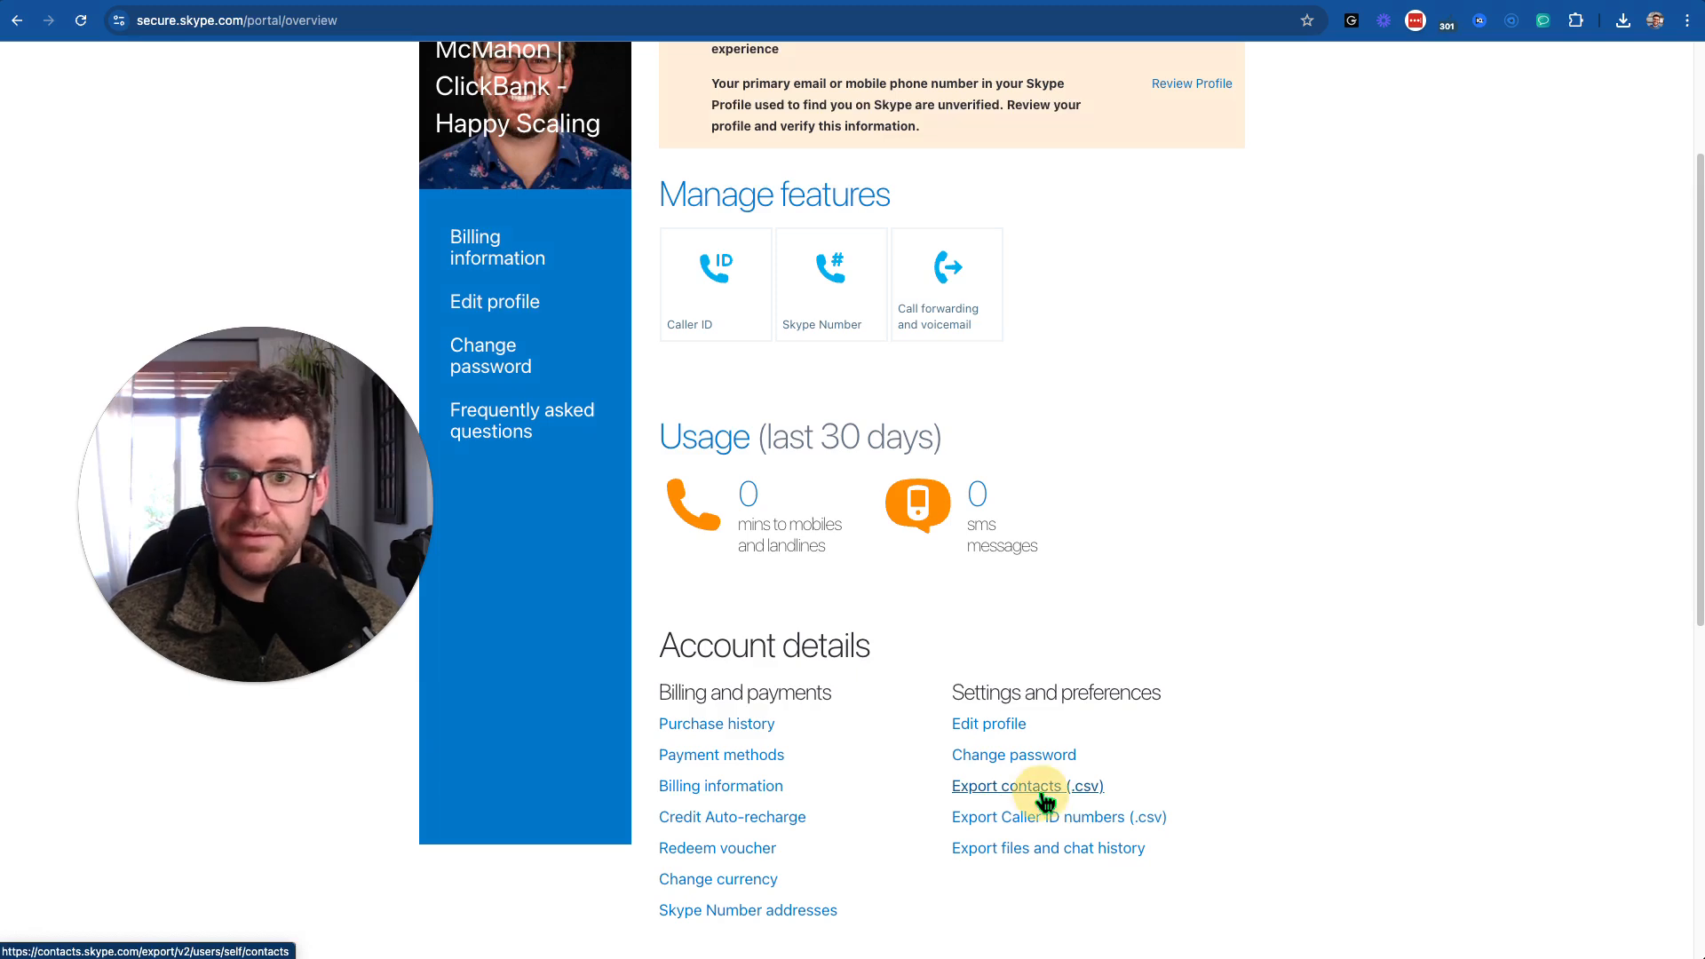
pyautogui.moveTo(1331, 435)
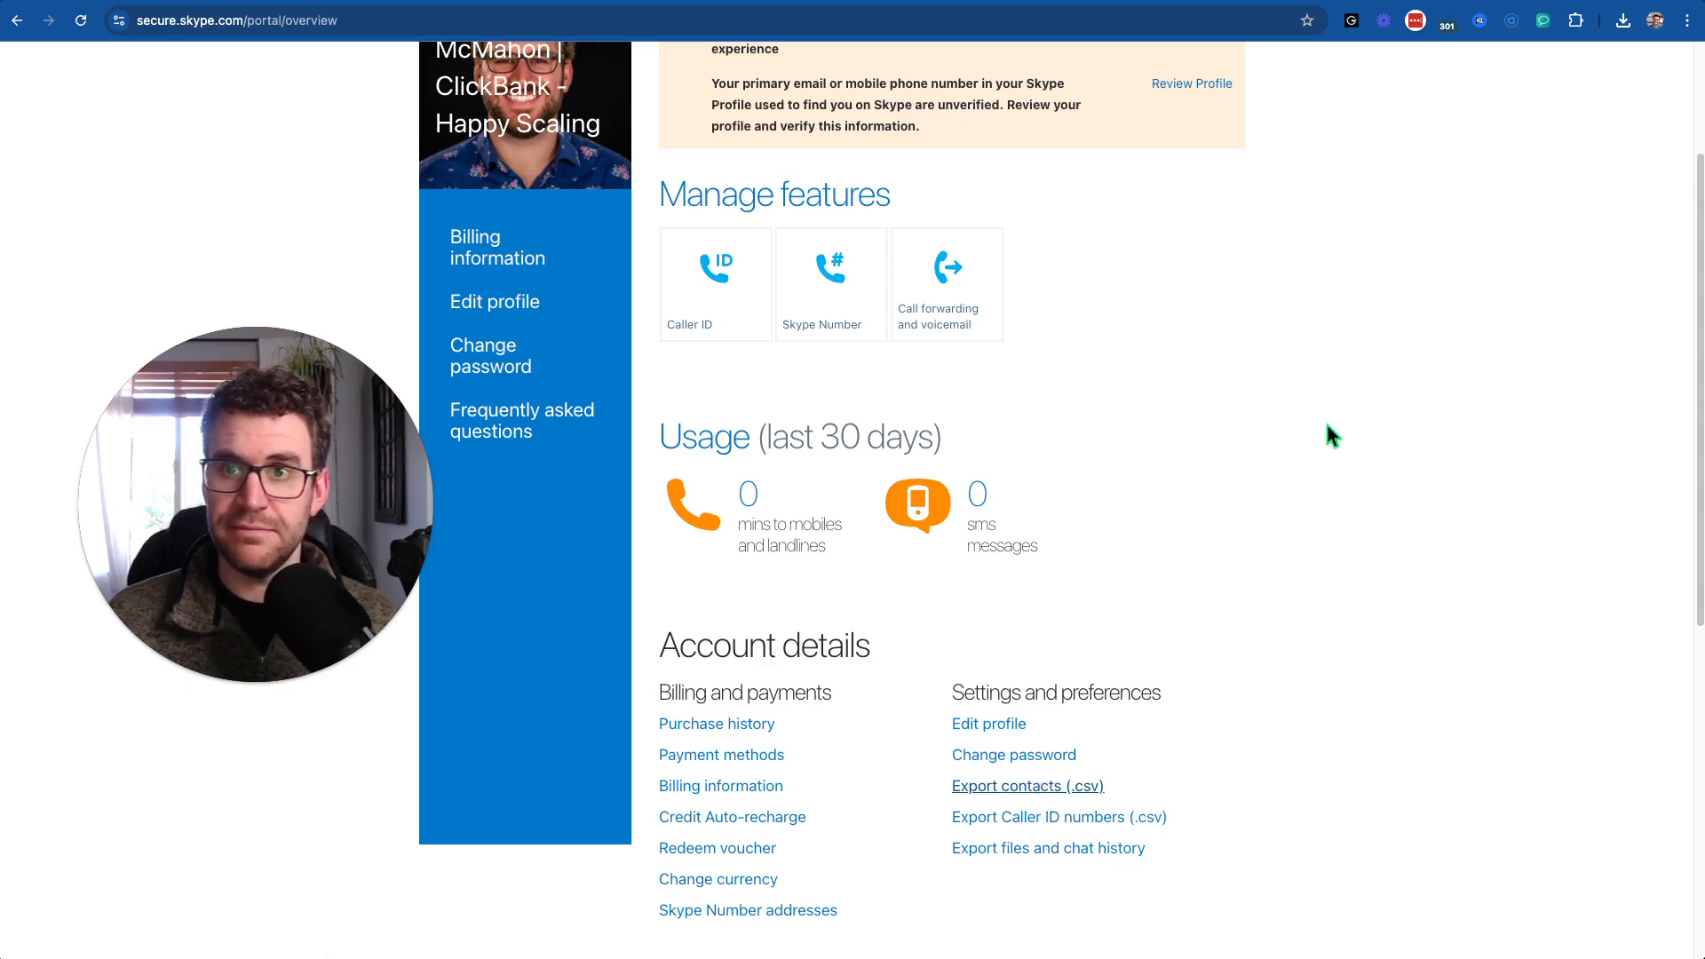
pyautogui.moveTo(1594, 108)
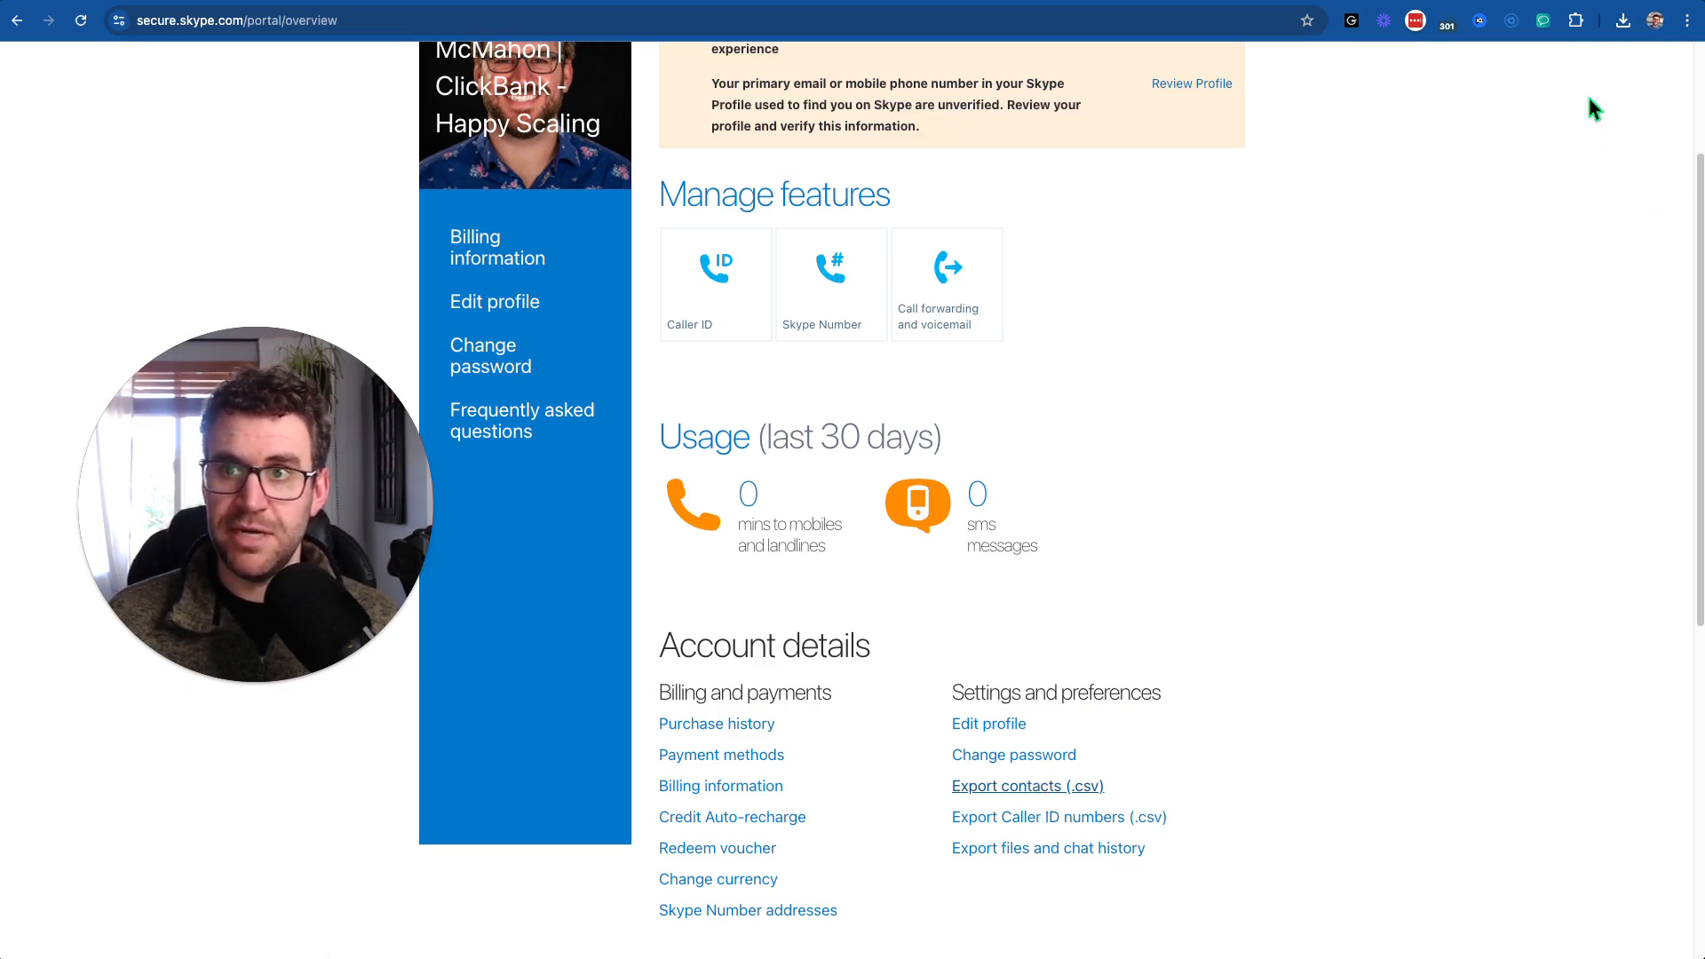
pyautogui.click(1025, 785)
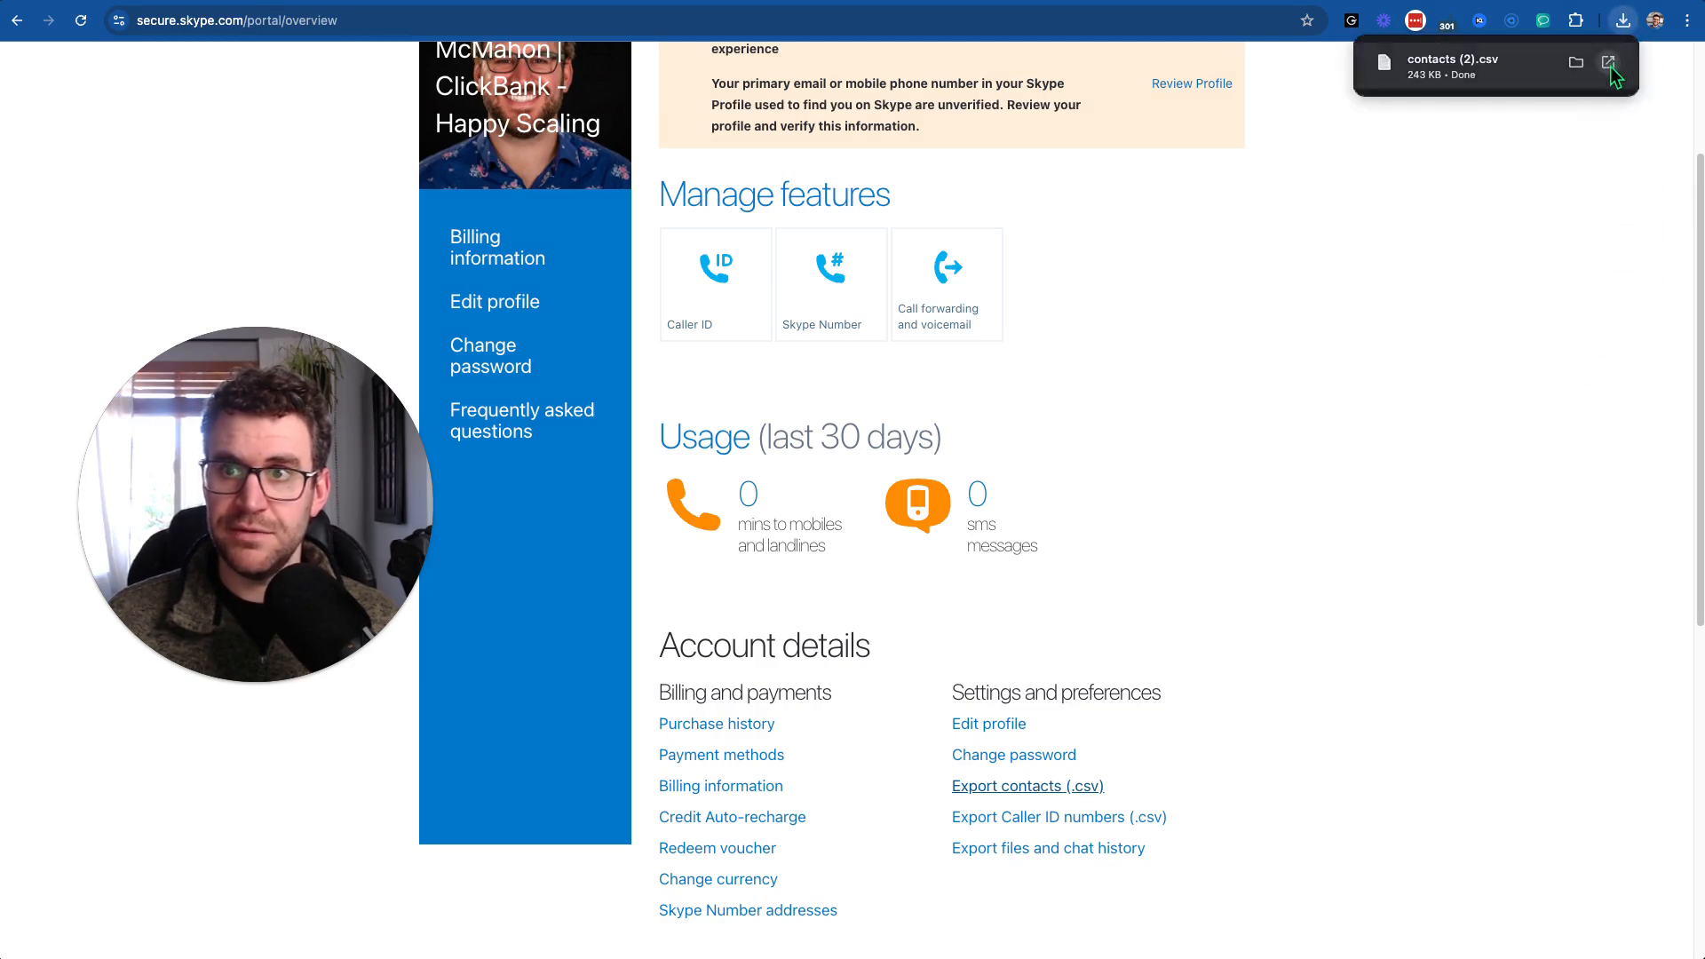
pyautogui.click(1609, 62)
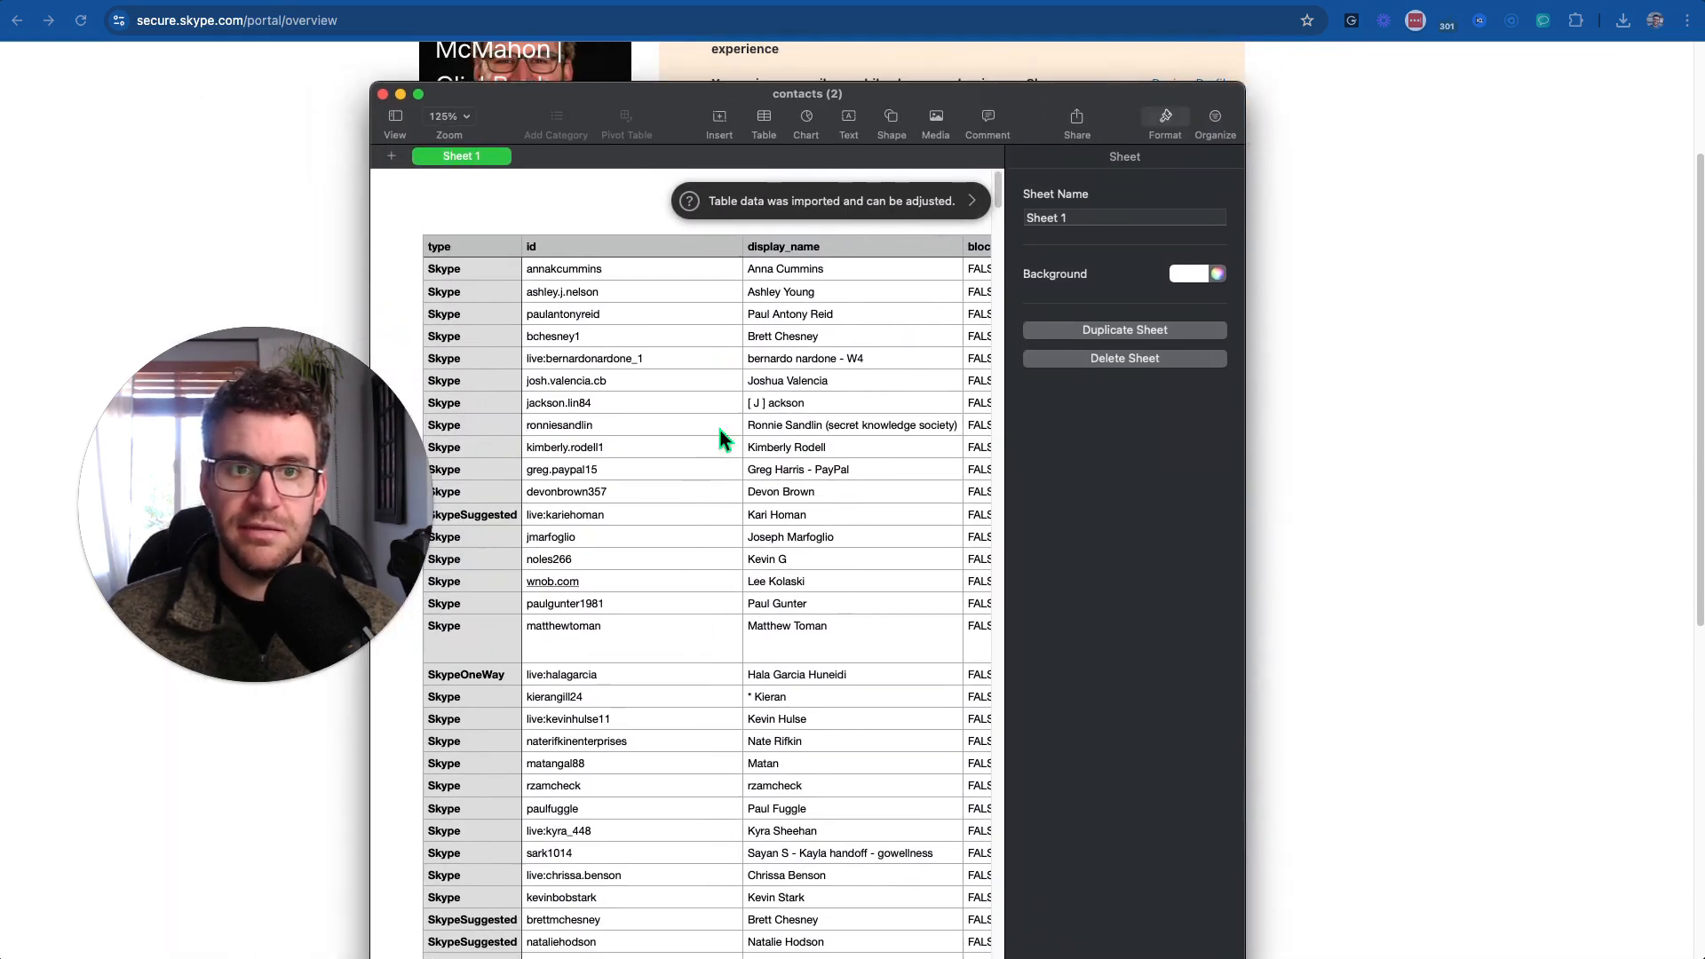
pyautogui.moveTo(951, 658)
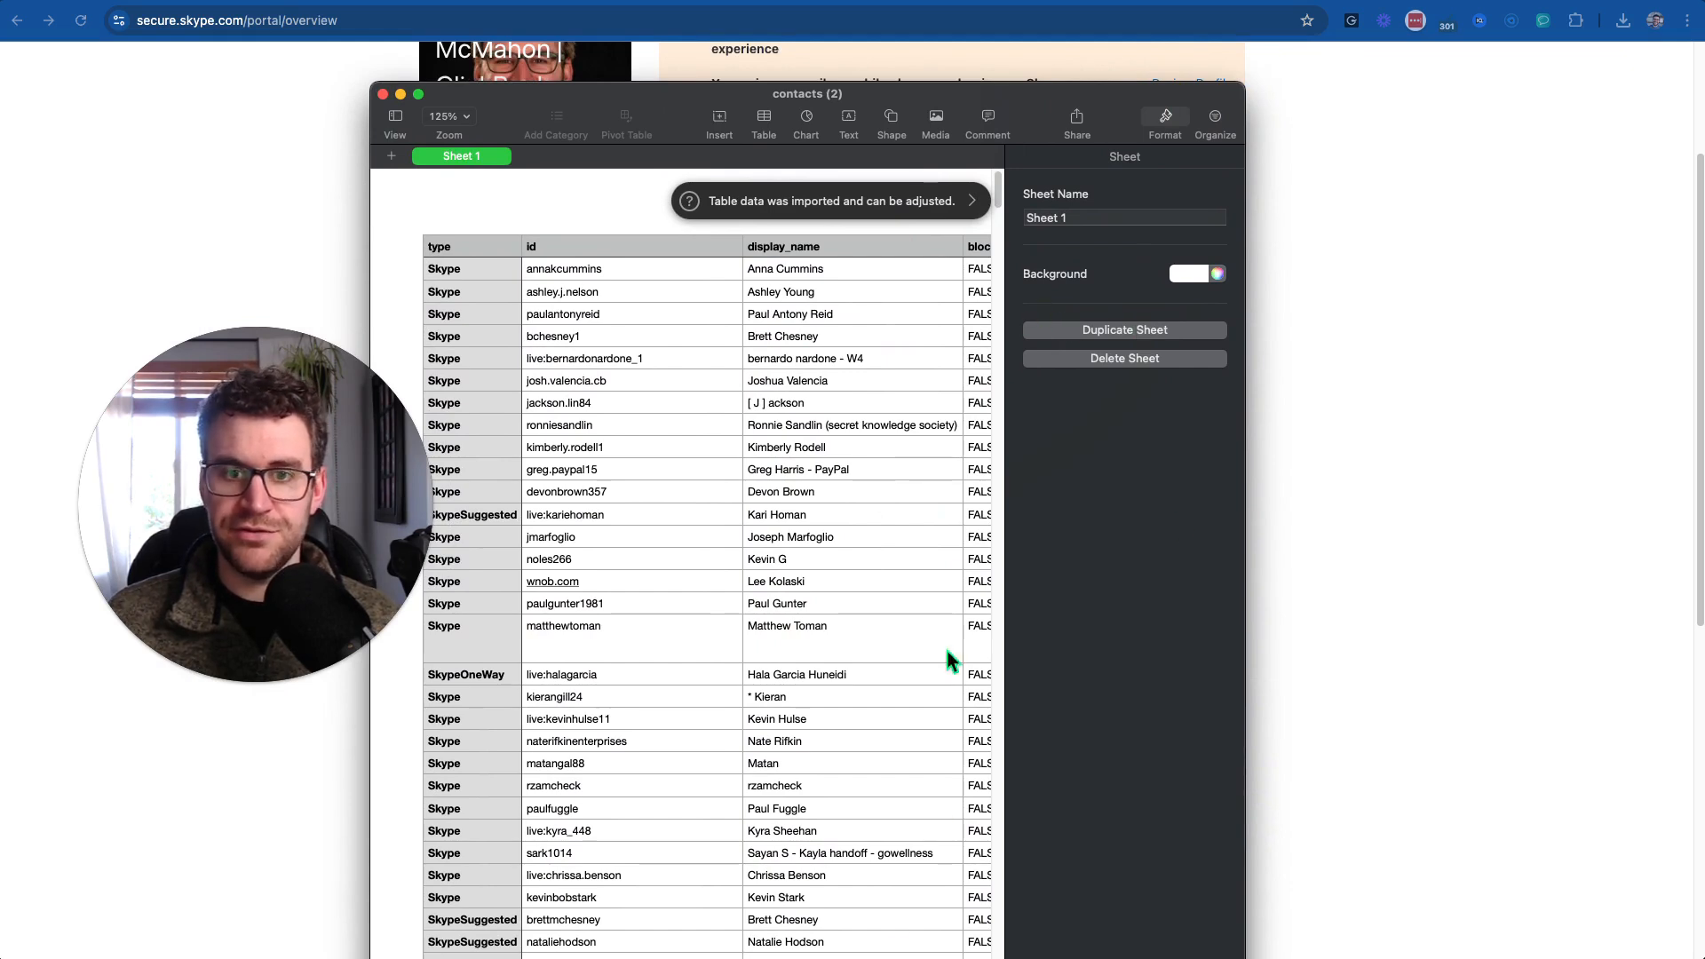
pyautogui.moveTo(533, 223)
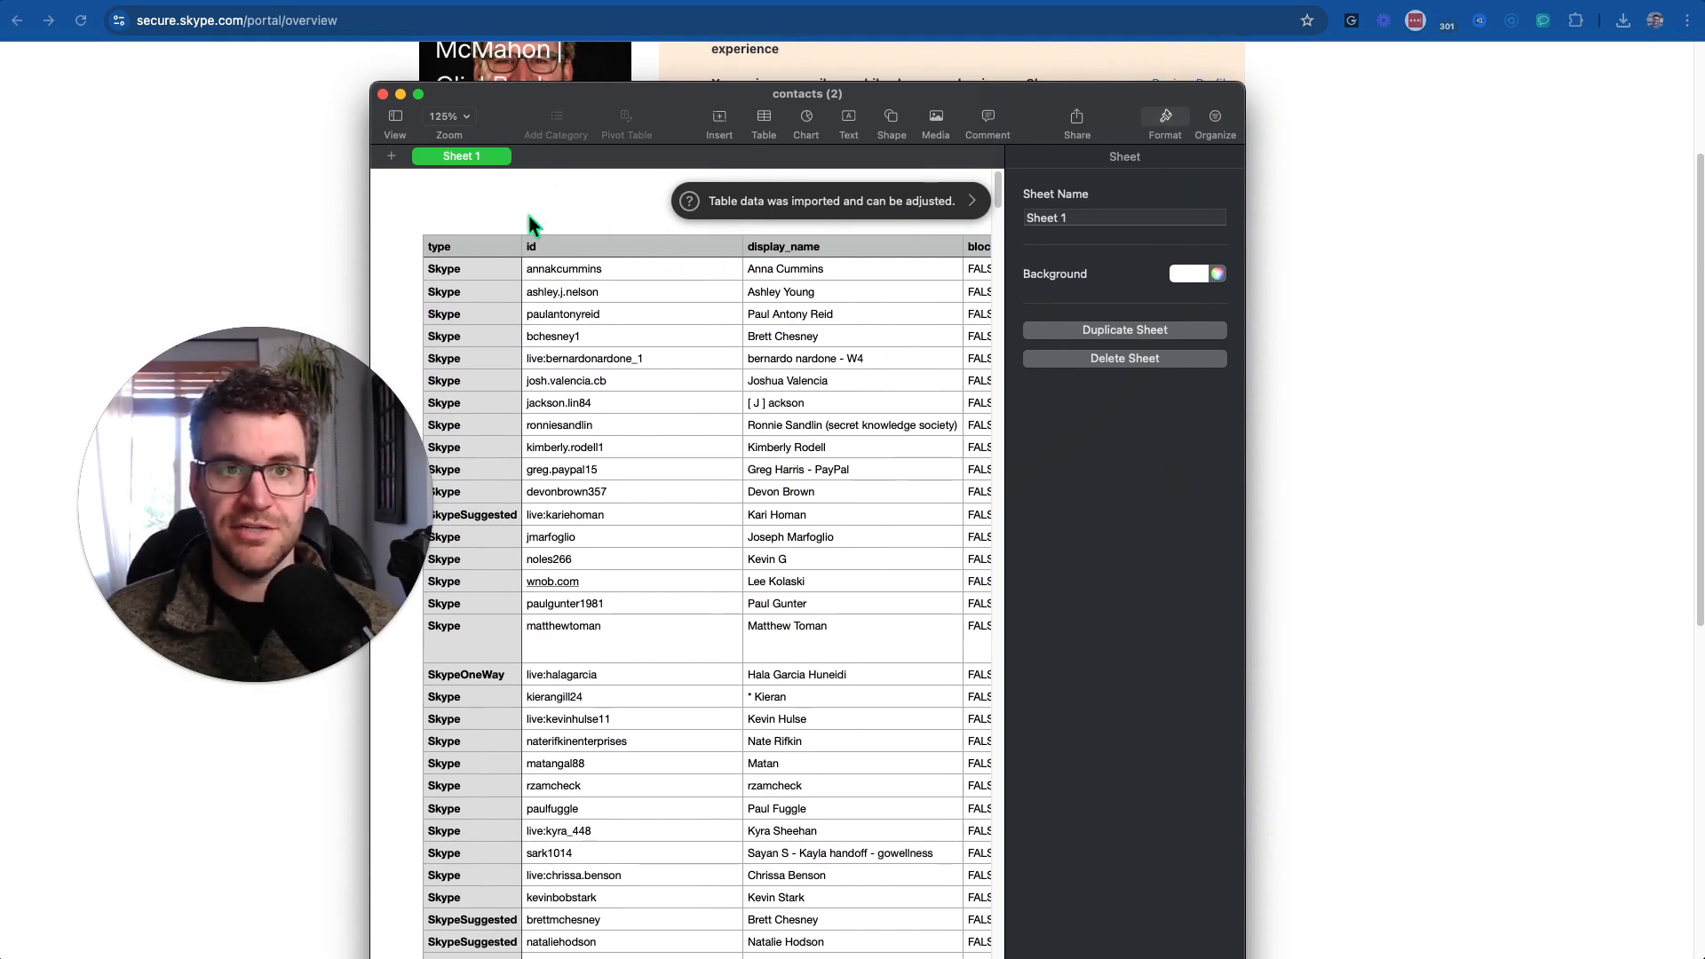
pyautogui.moveTo(386, 103)
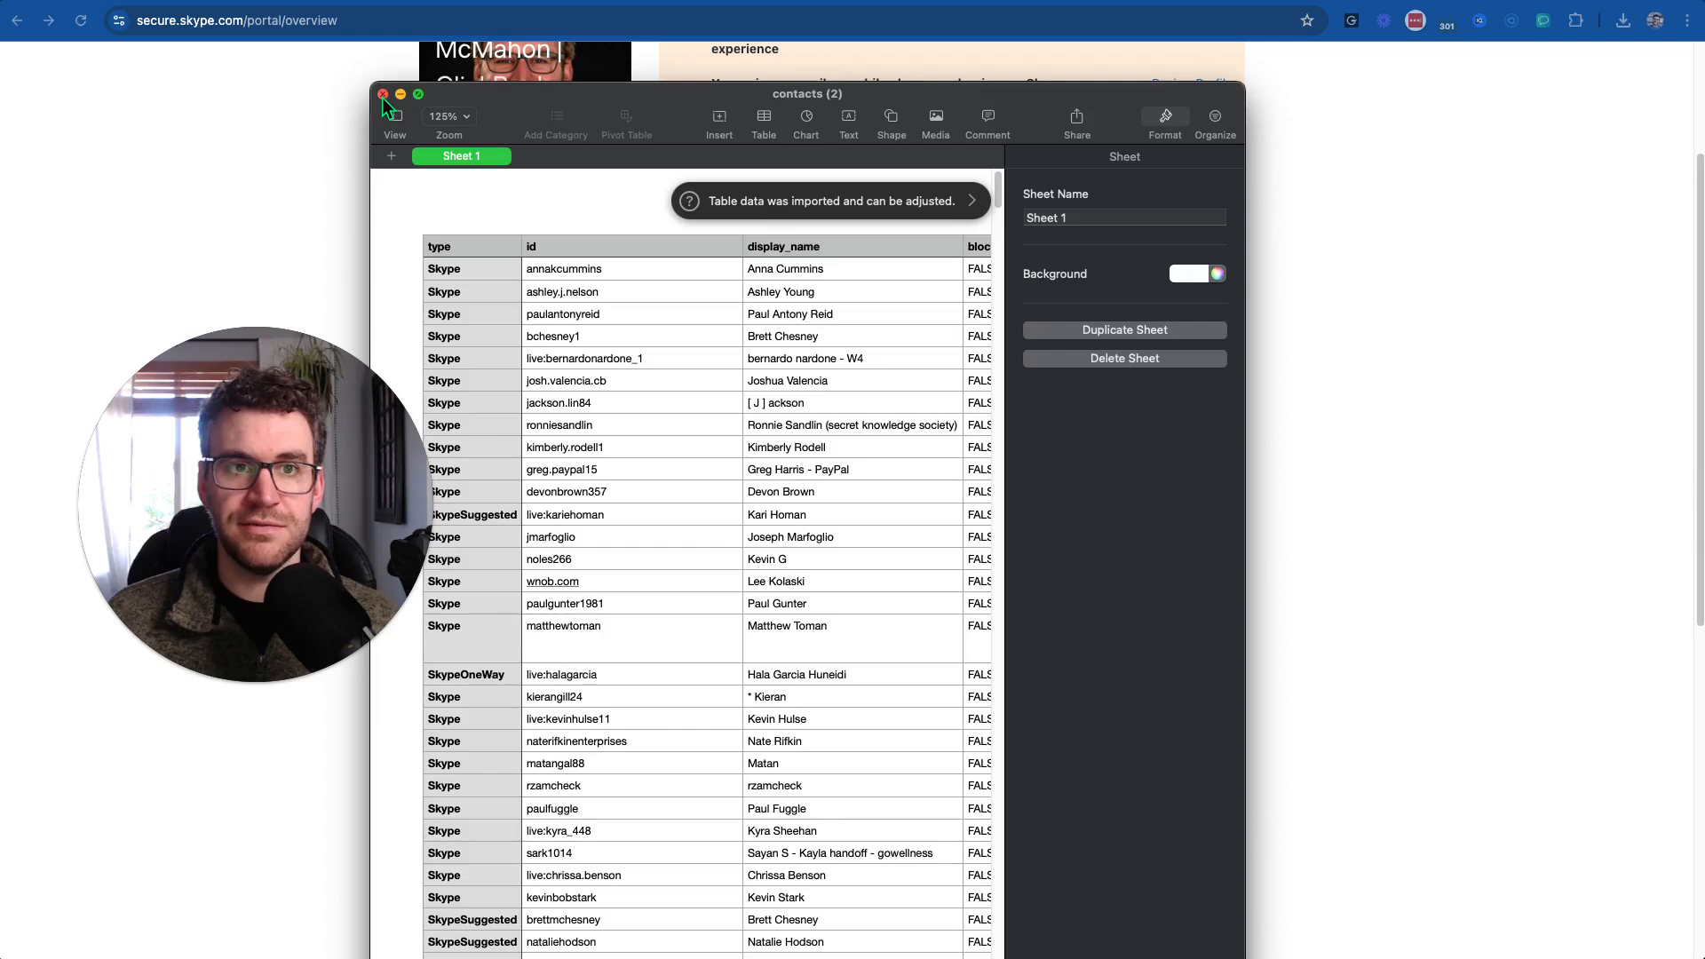
# - Close the contacts (2) spreadsheet window in Numbers after reviewing the table
pyautogui.click(382, 96)
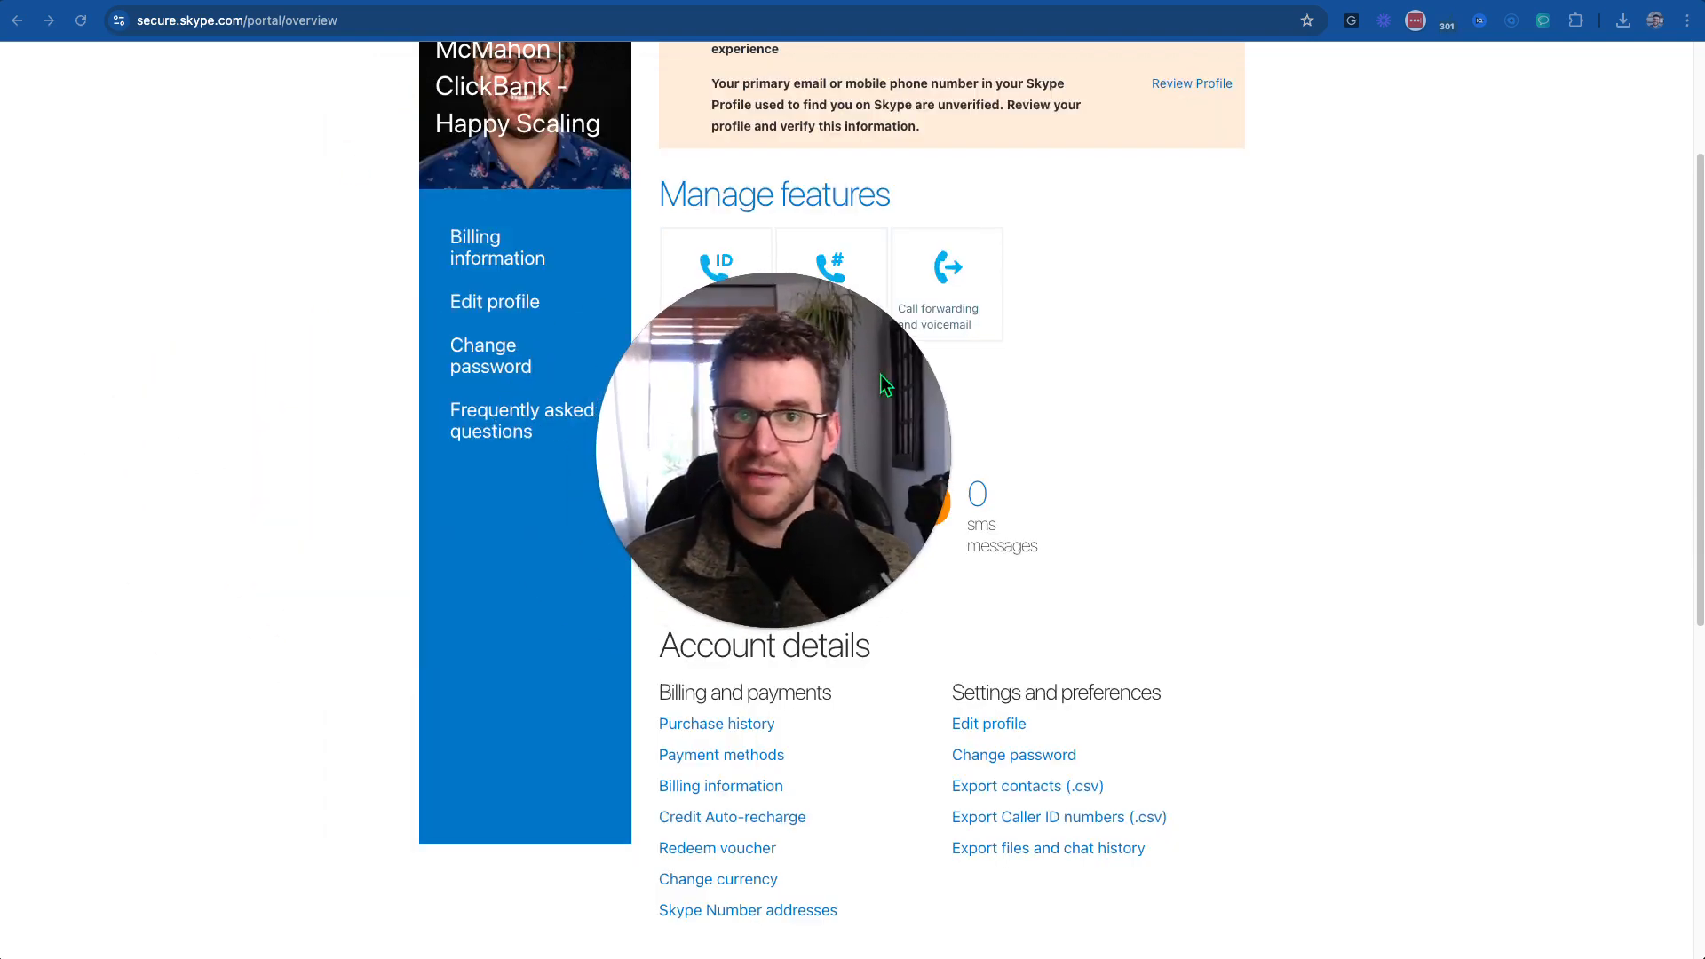
pyautogui.moveTo(866, 412)
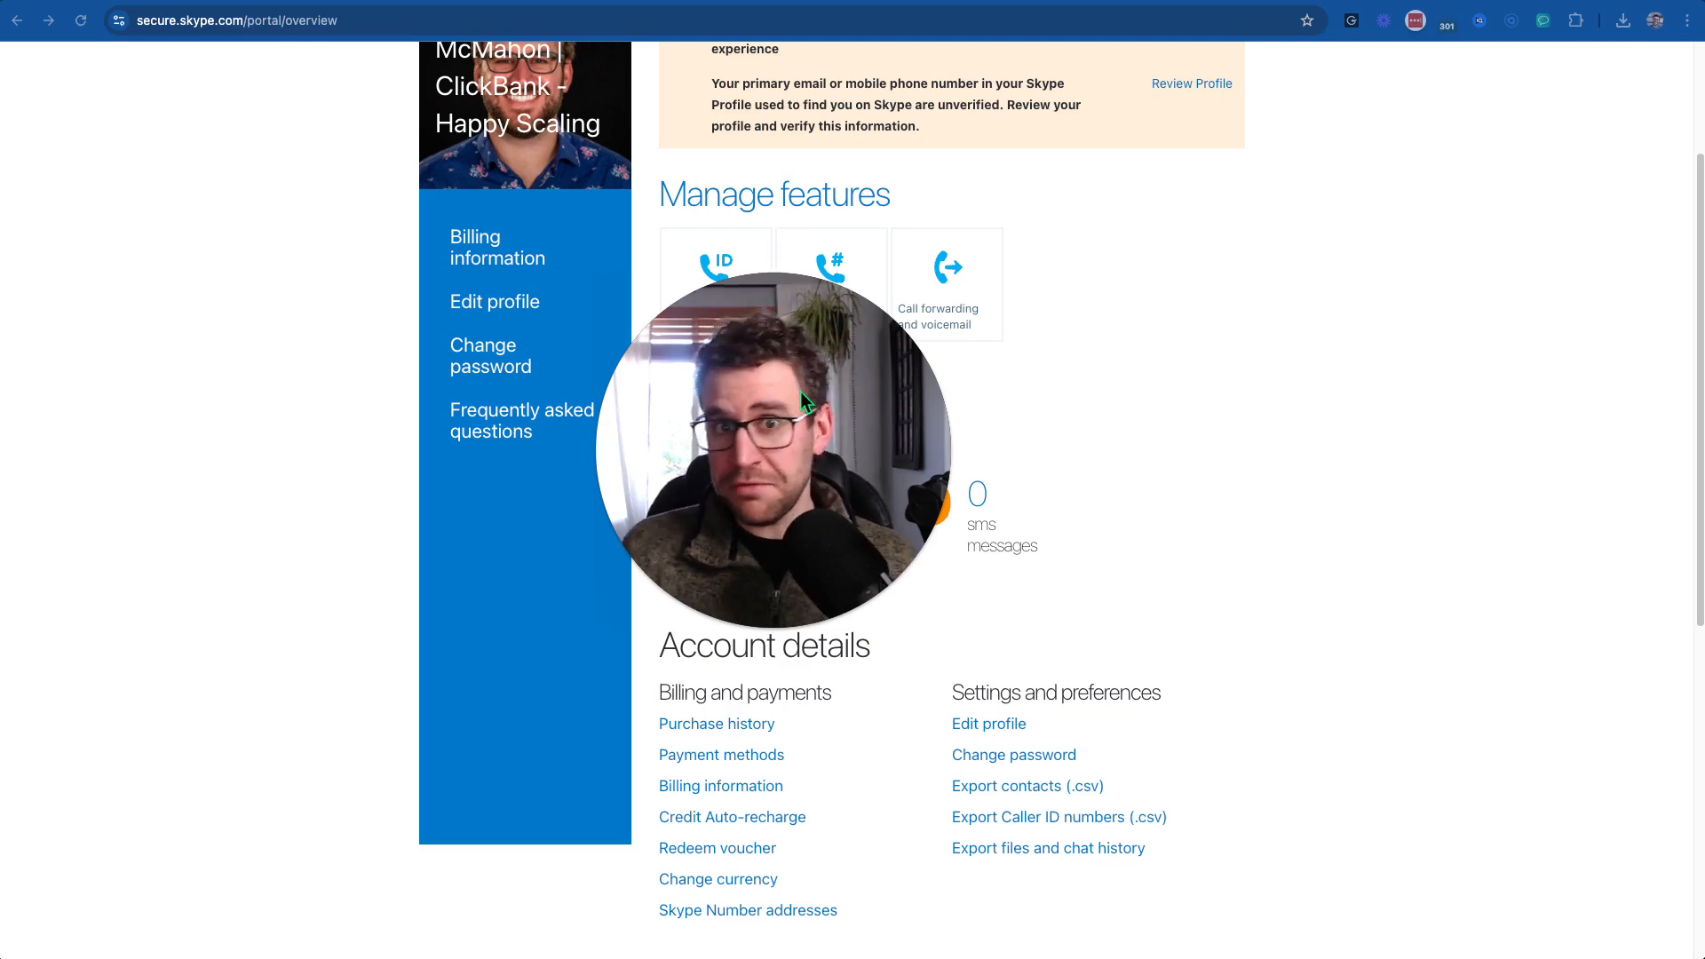
pyautogui.moveTo(639, 422)
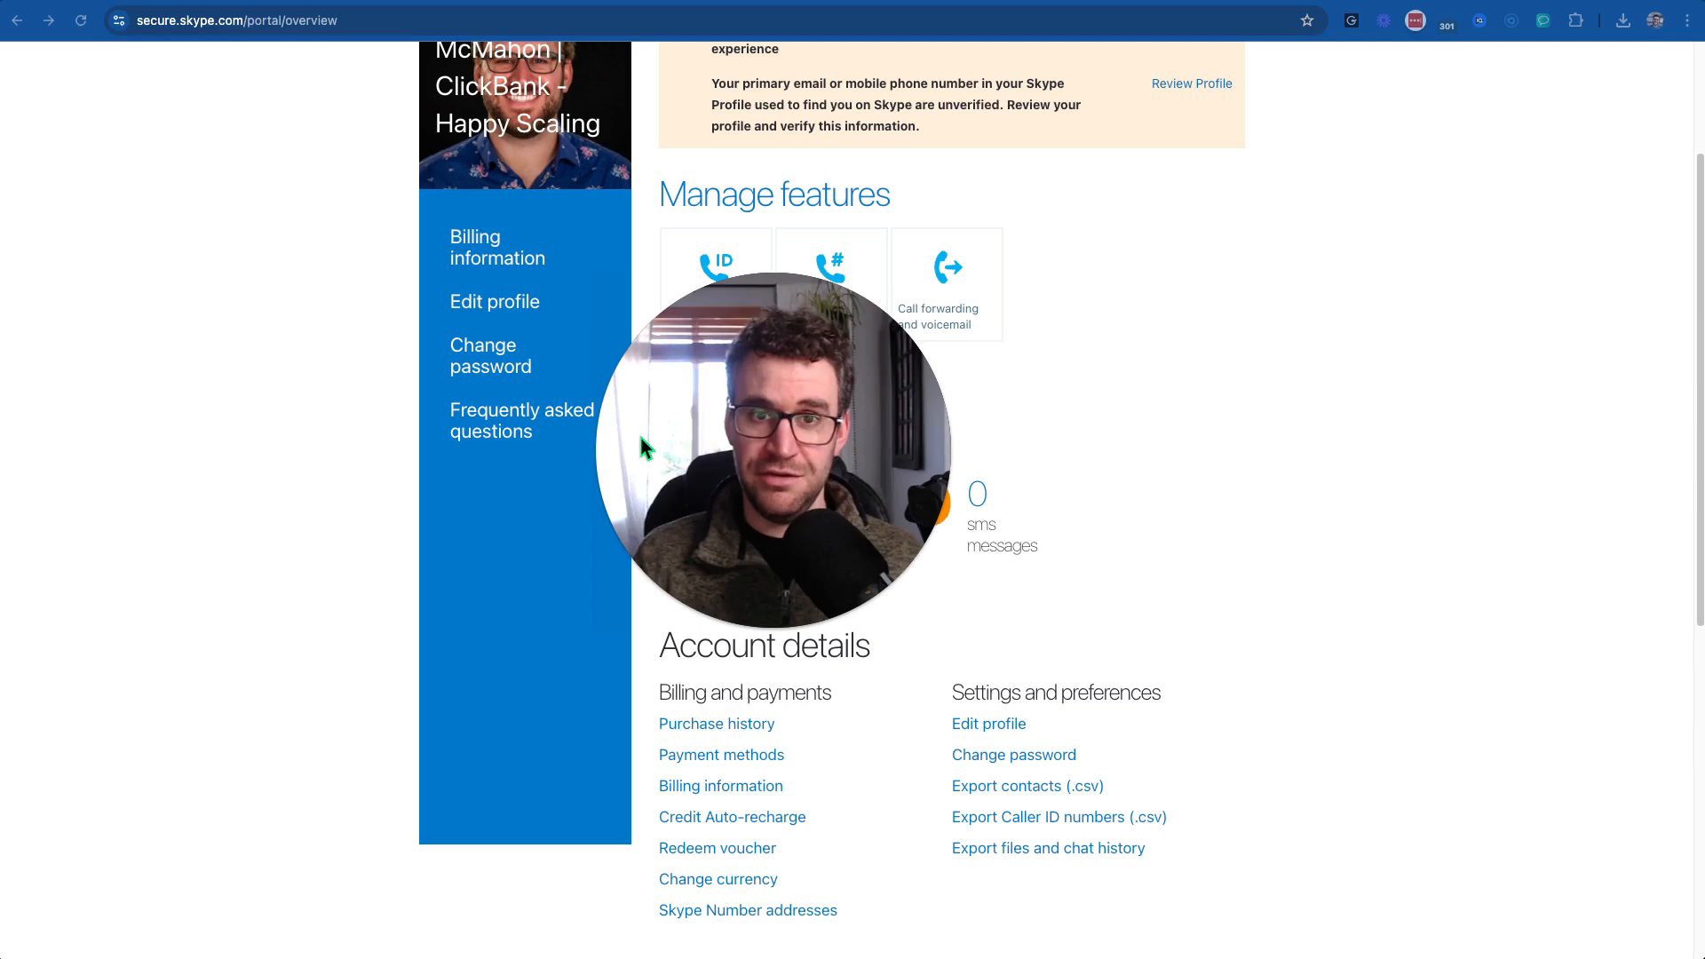
pyautogui.moveTo(629, 443)
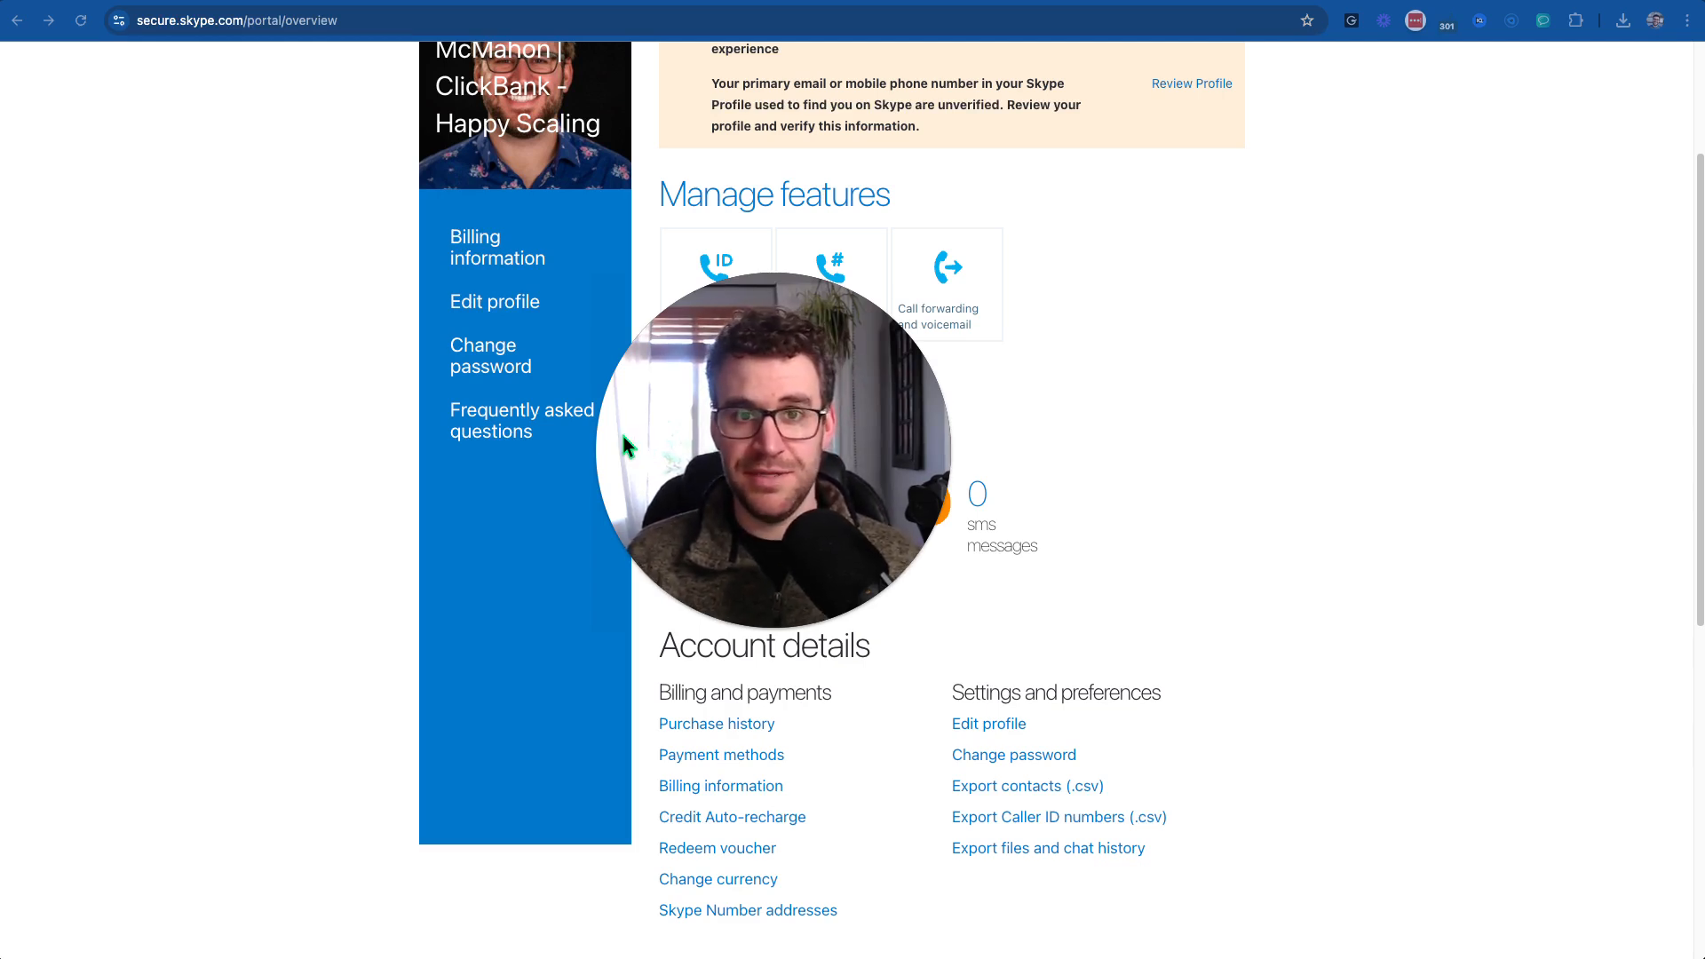
pyautogui.moveTo(563, 536)
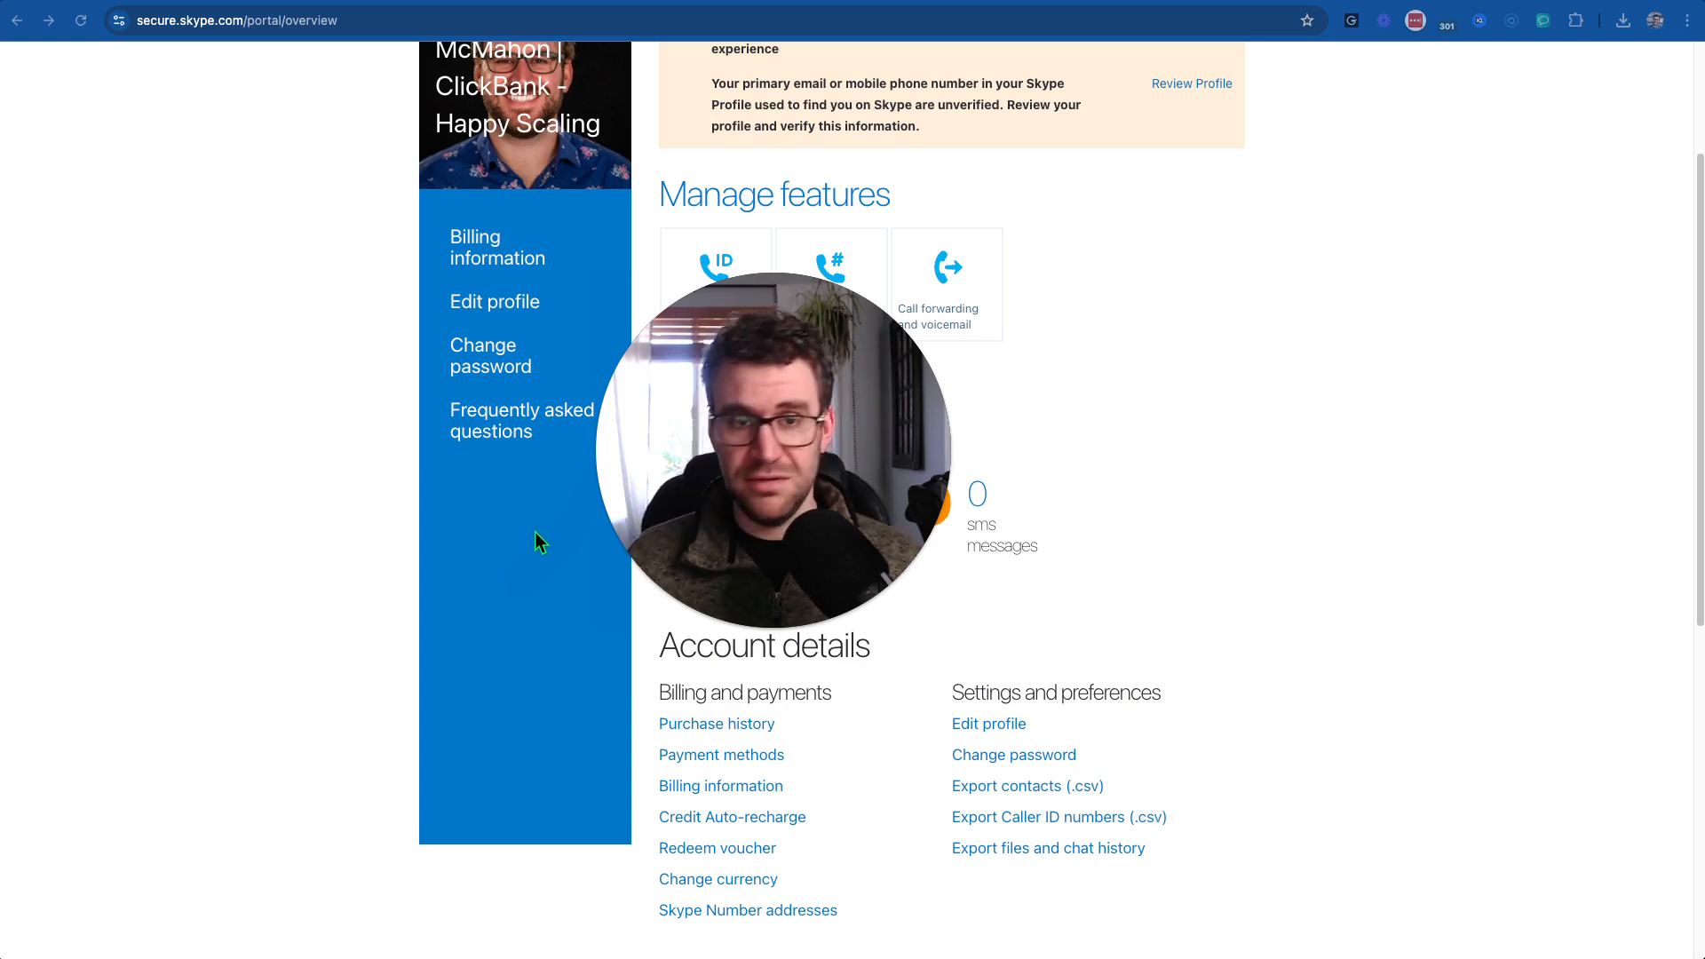
pyautogui.moveTo(468, 554)
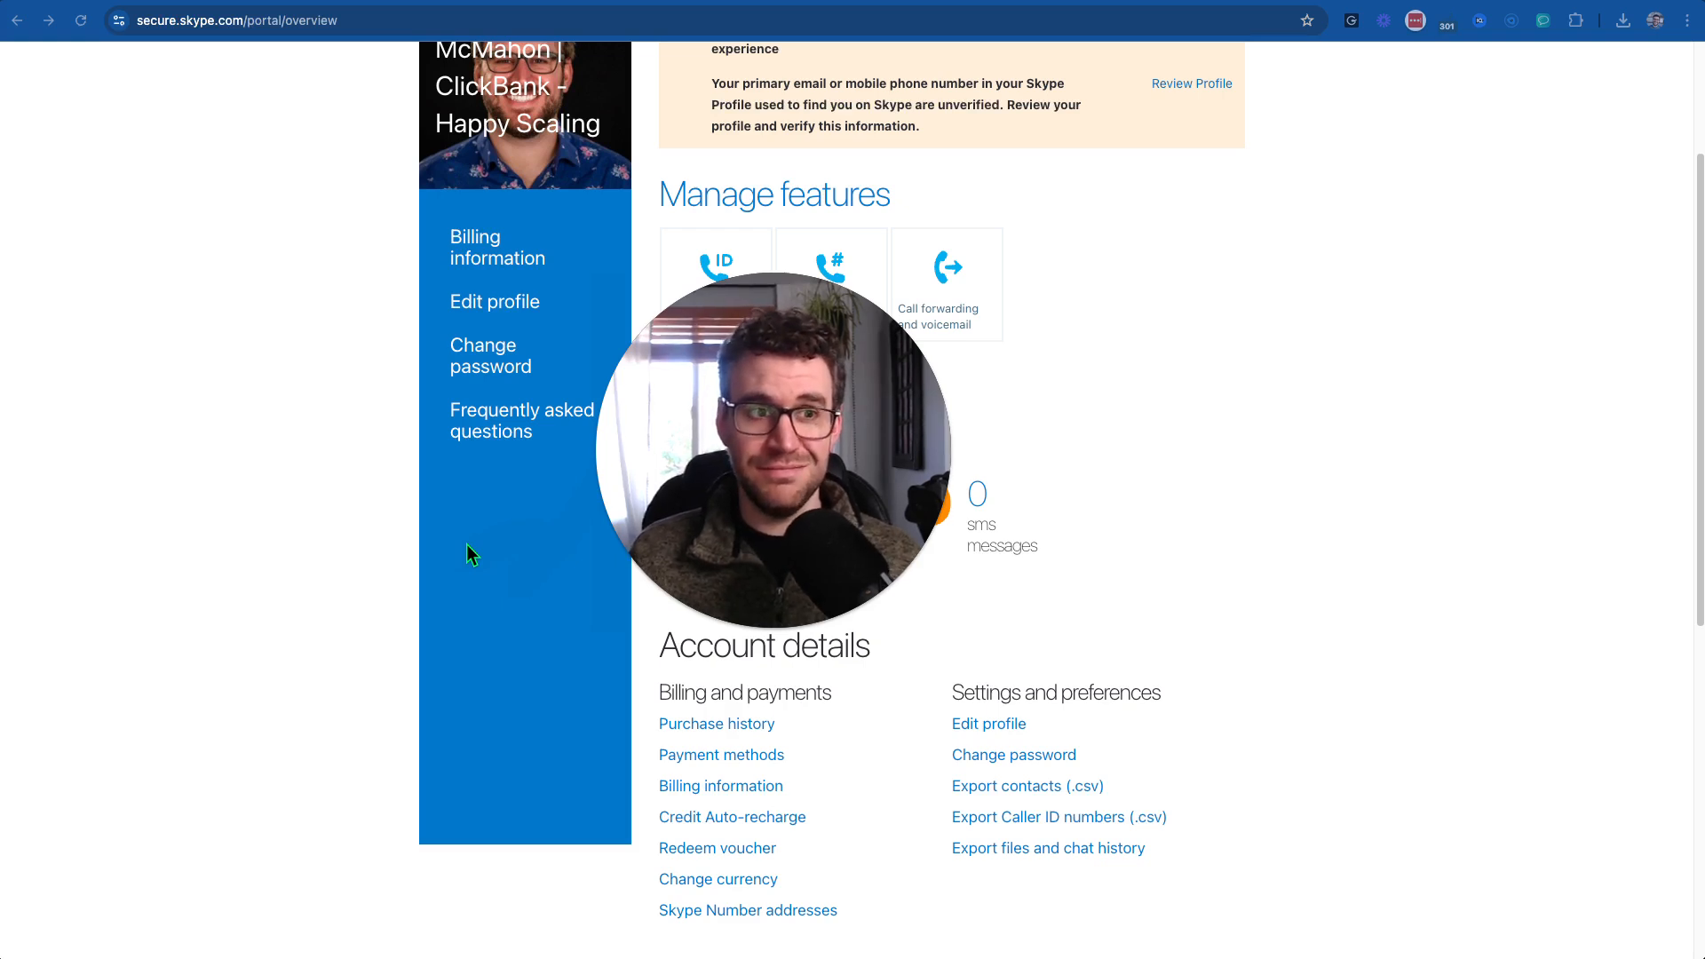
pyautogui.moveTo(513, 539)
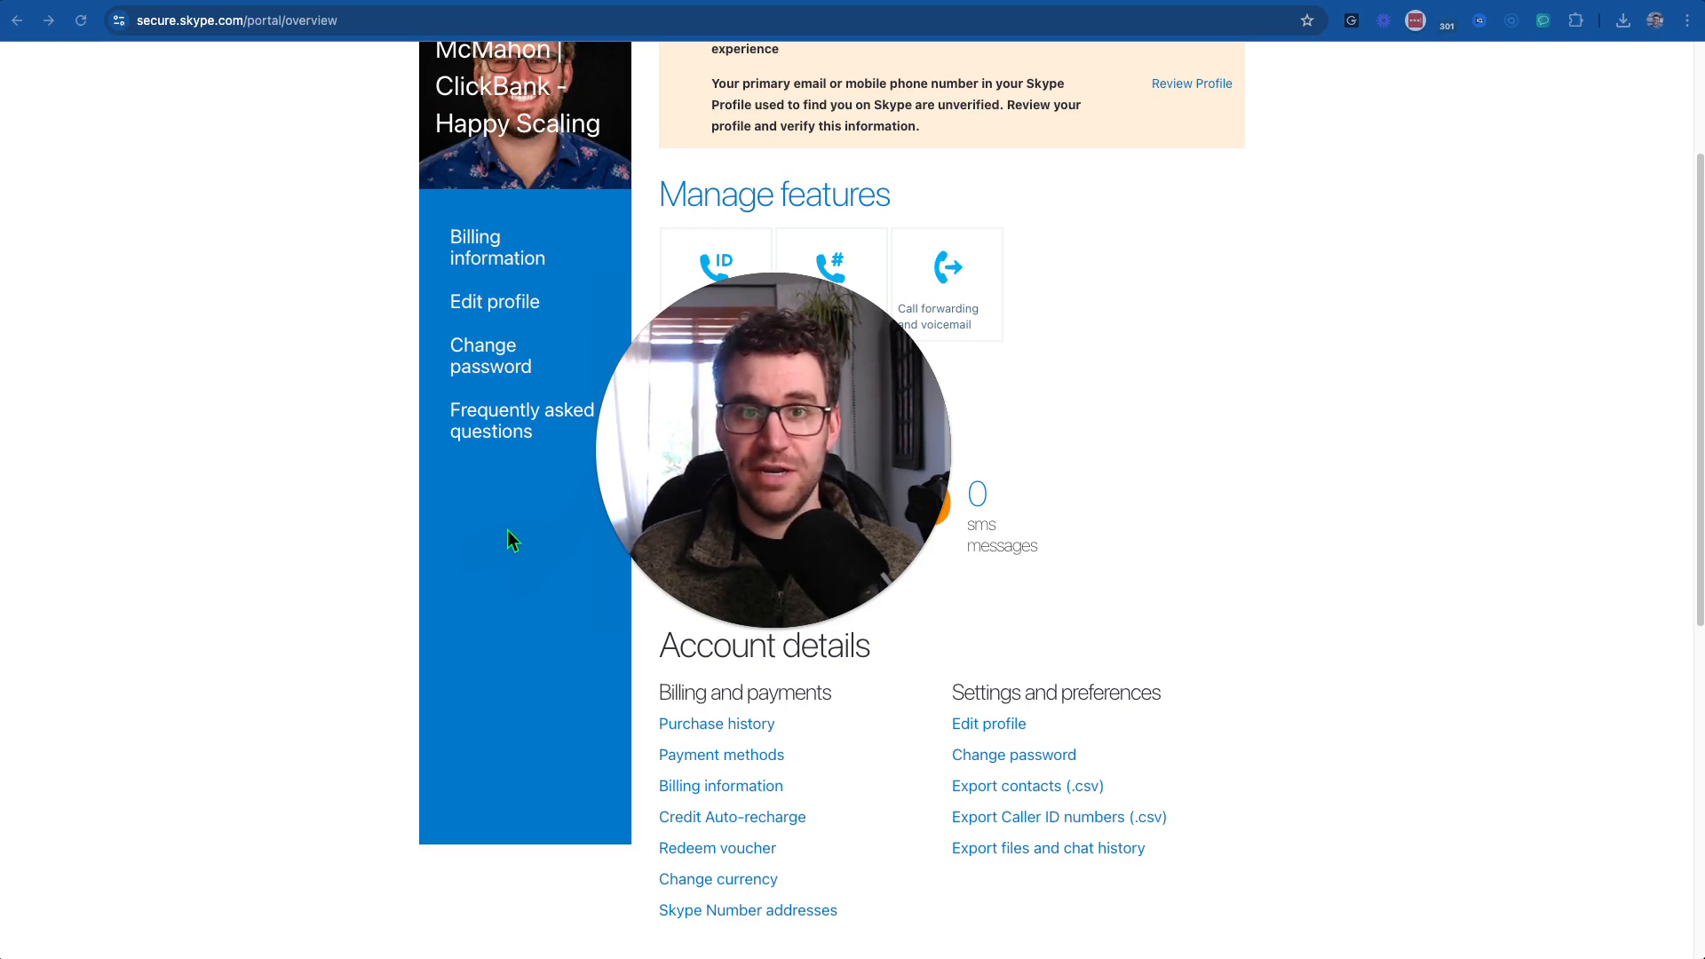
pyautogui.moveTo(479, 542)
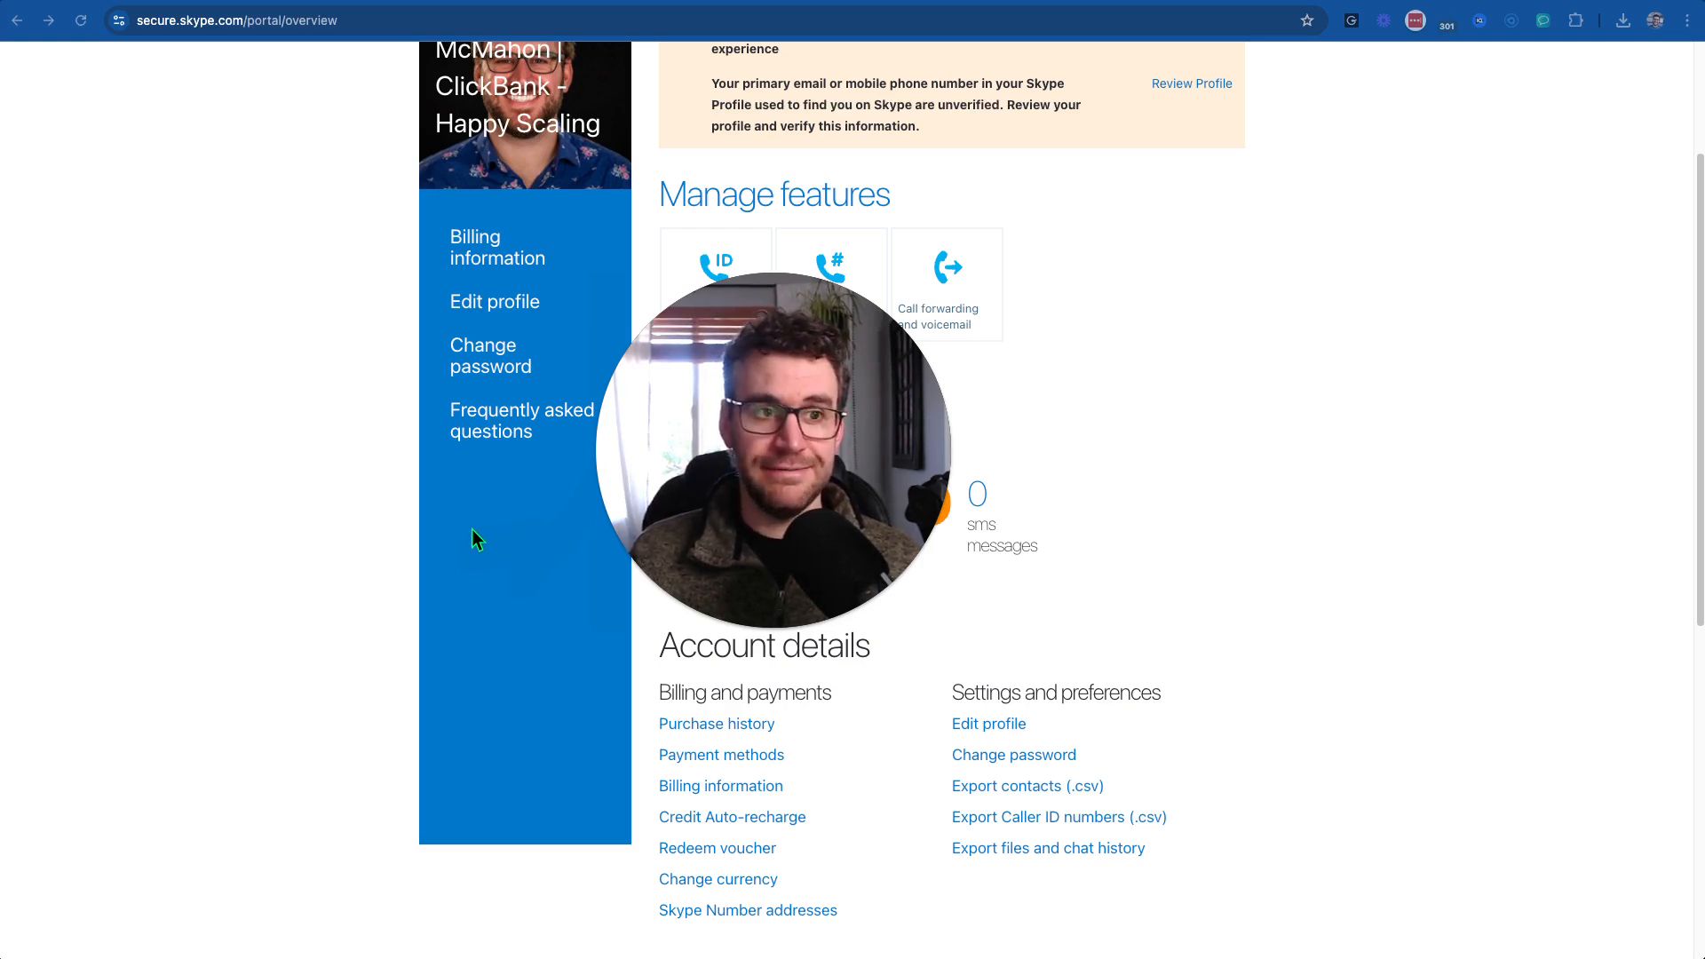
pyautogui.moveTo(451, 553)
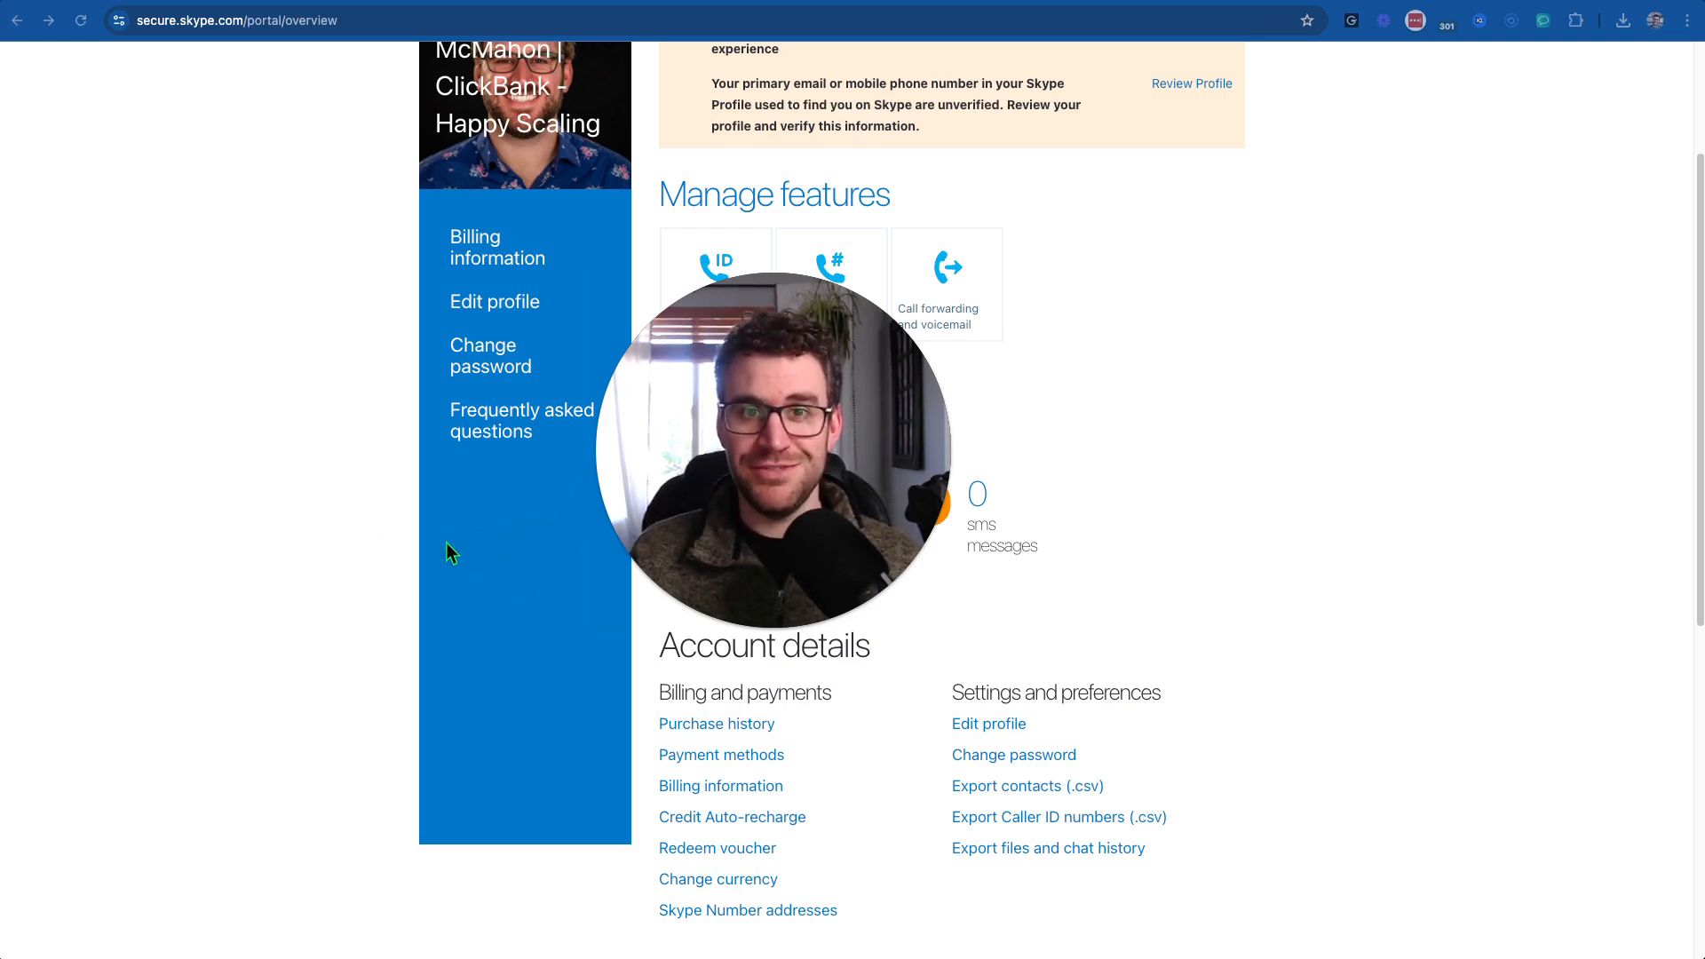